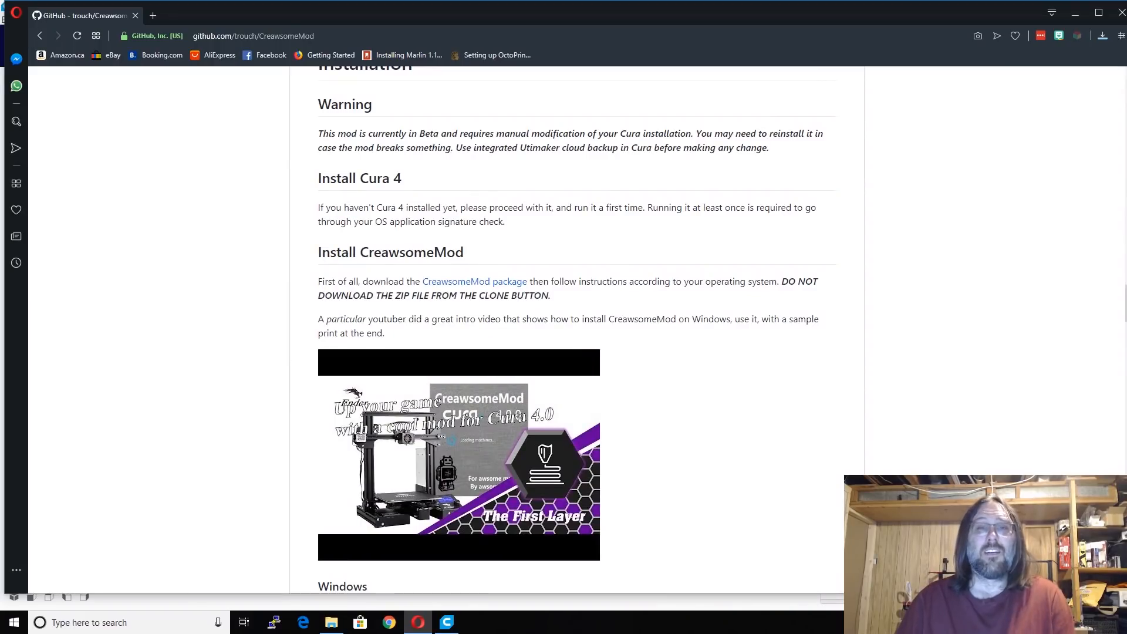
# Step: Scroll the CreawsomeMod README down to the Installation section's beta warning and download steps
pyautogui.scroll(-3)
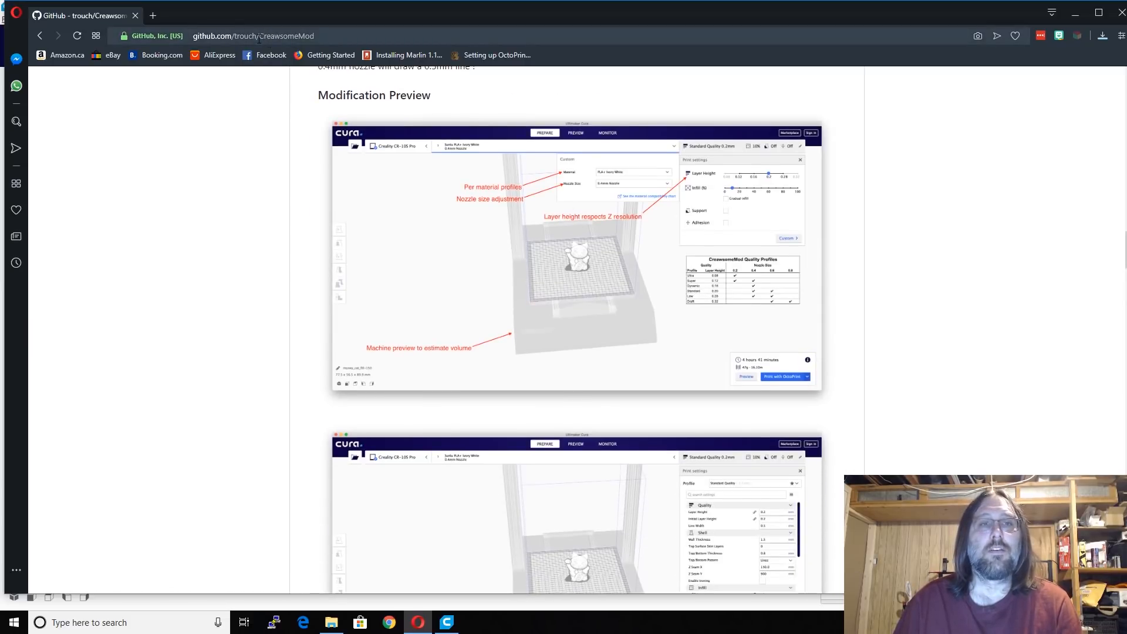
pyautogui.doubleClick(284, 36)
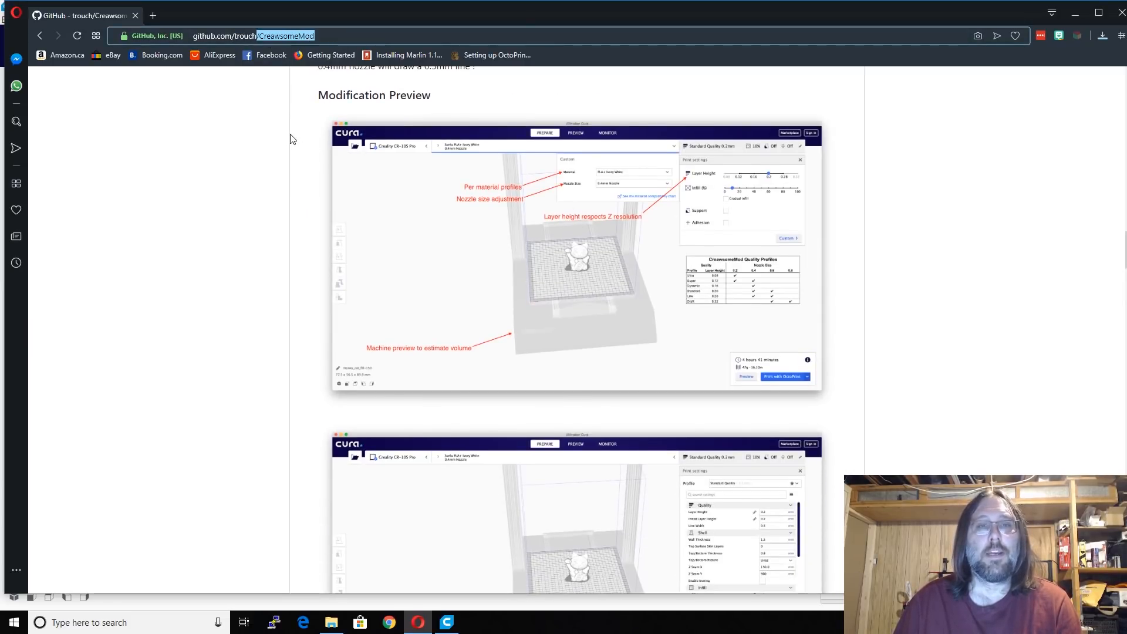
pyautogui.scroll(-3)
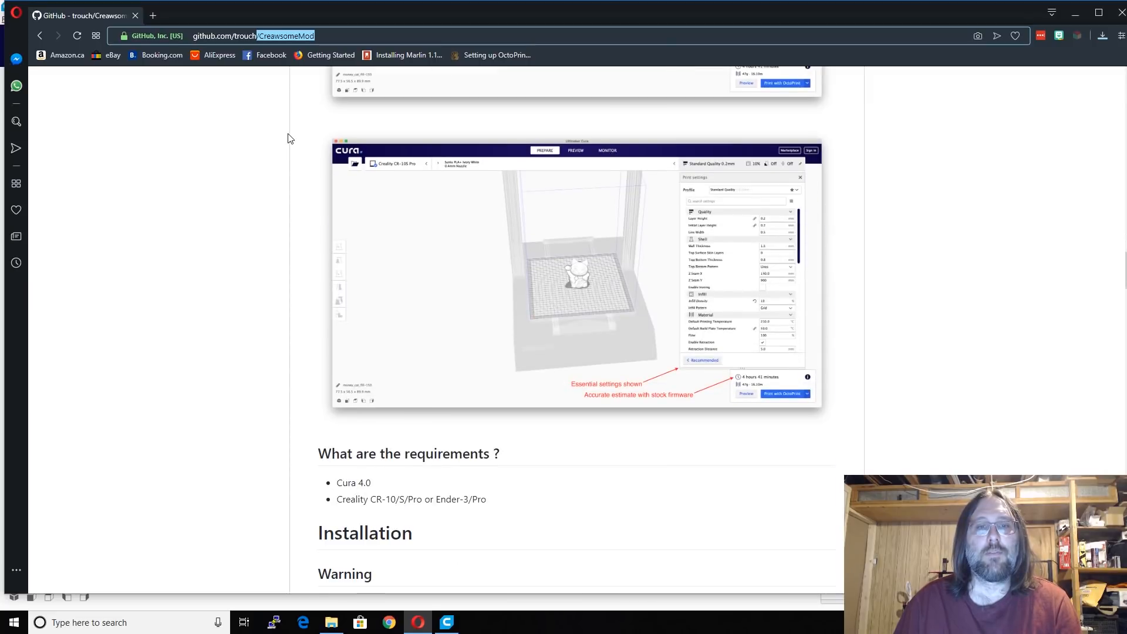
pyautogui.scroll(-3)
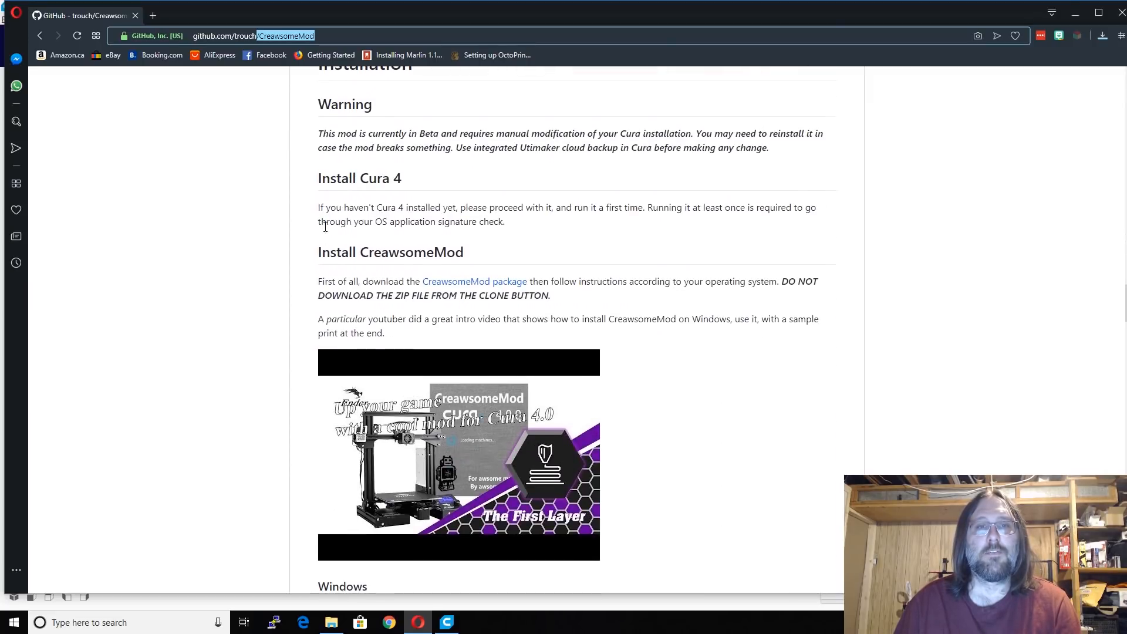
pyautogui.doubleClick(391, 252)
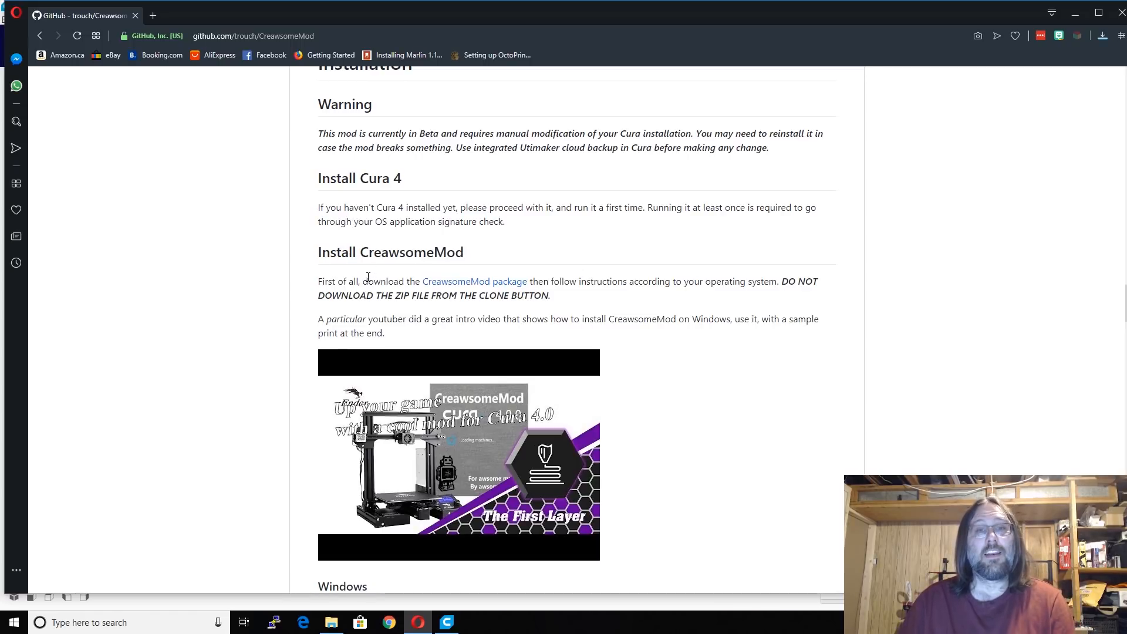
pyautogui.moveTo(474, 281)
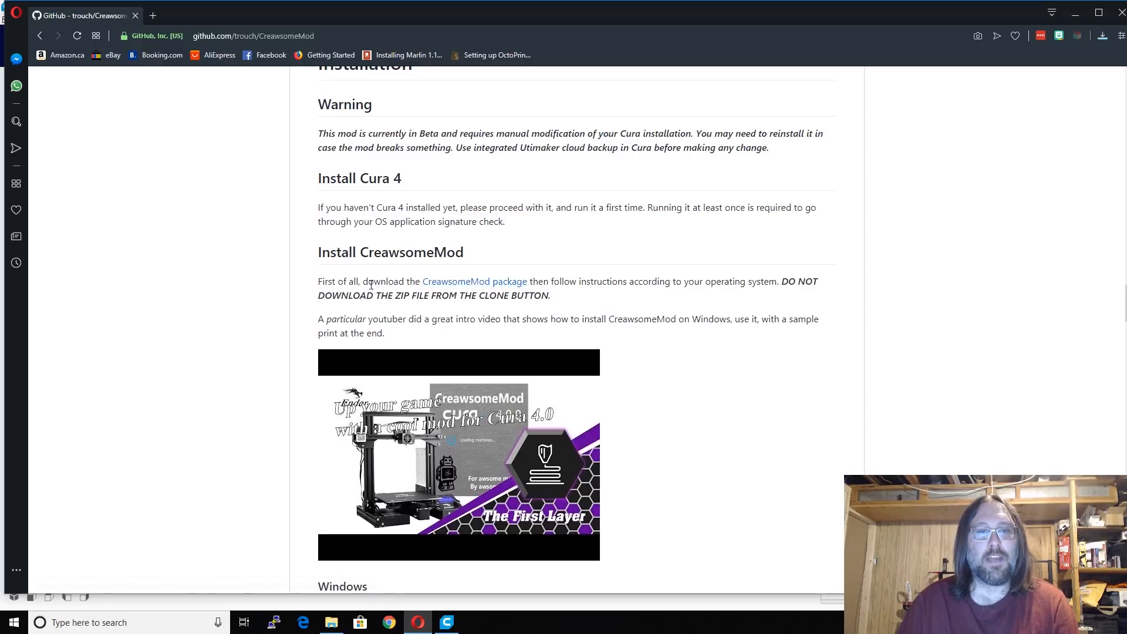
pyautogui.moveTo(474, 281)
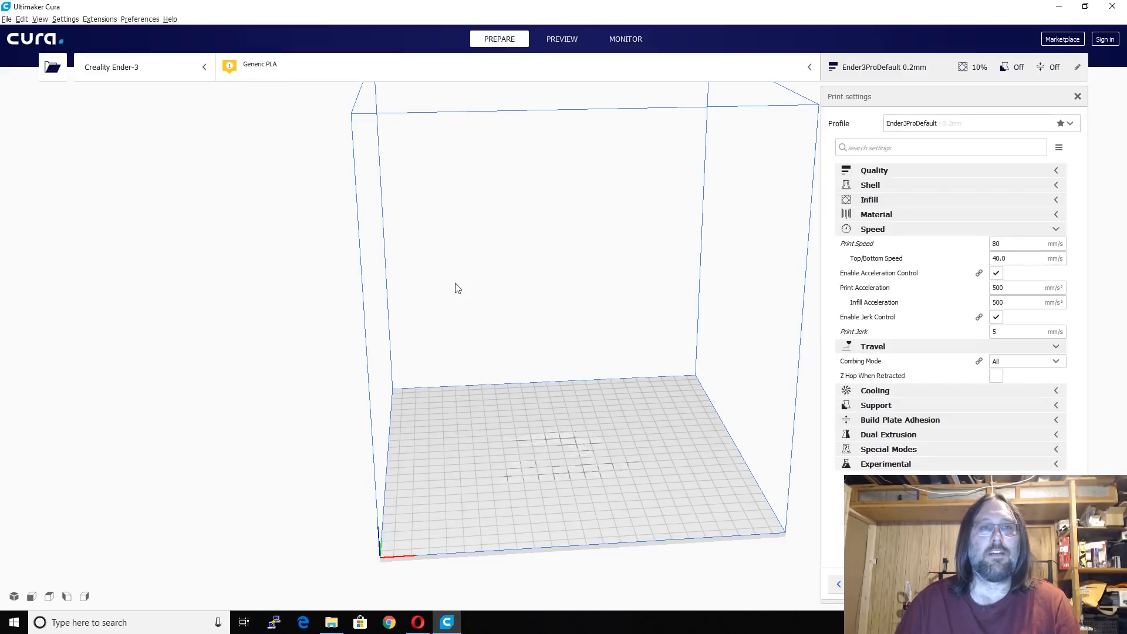
# Step: Sign in through Extensions > Cura Backups > Manage backups and close the browser confirmation
pyautogui.click(99, 19)
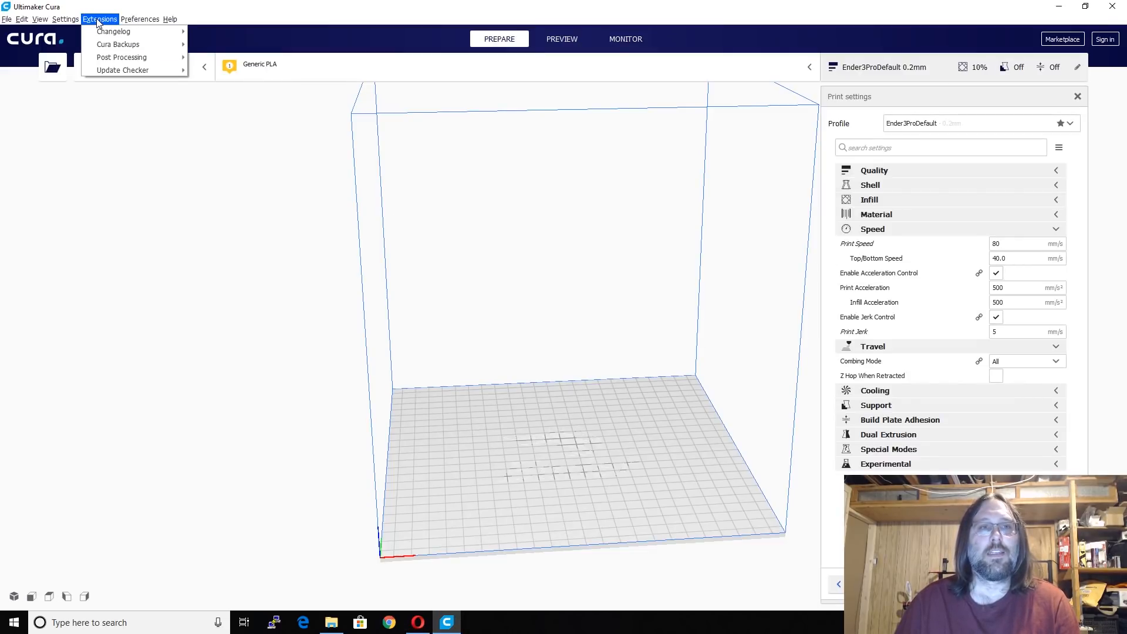
pyautogui.moveTo(113, 31)
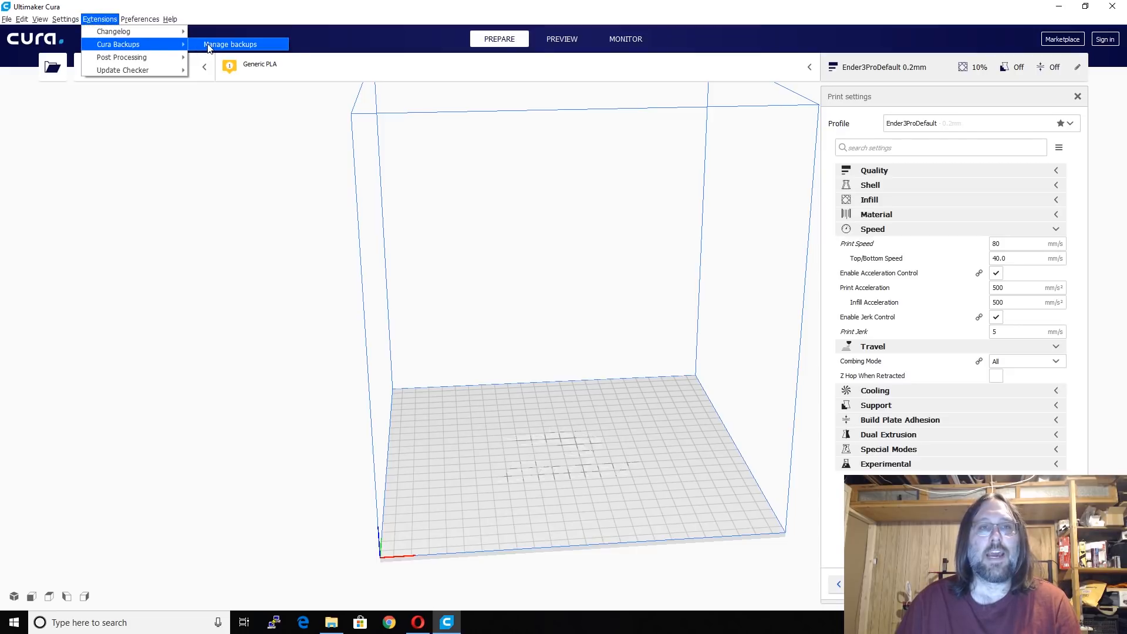
pyautogui.click(230, 44)
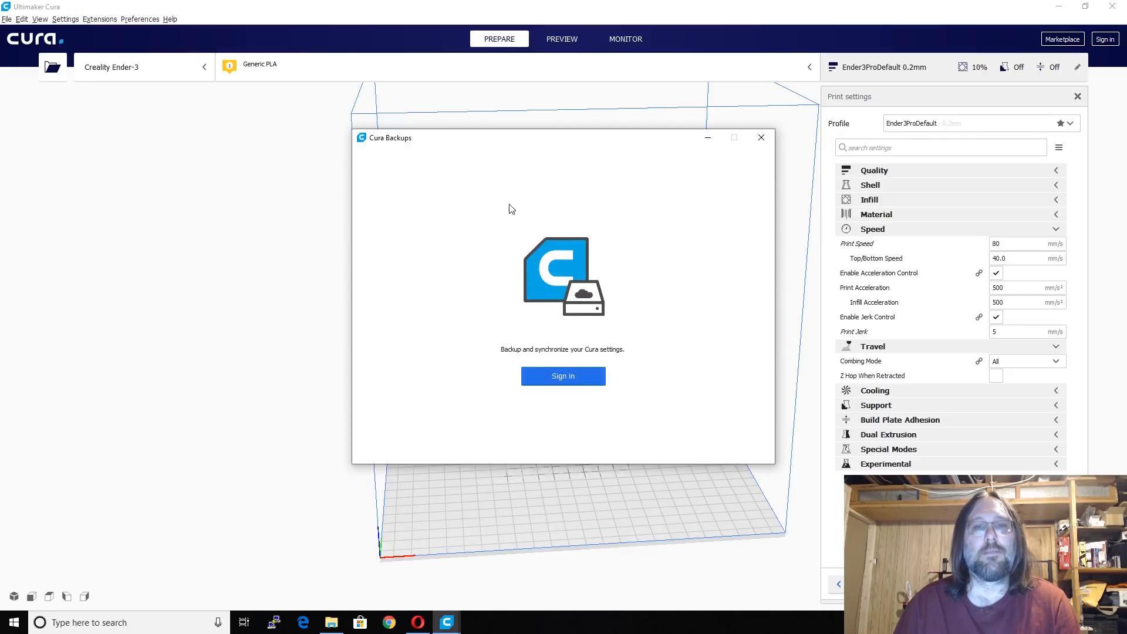
pyautogui.moveTo(589, 124)
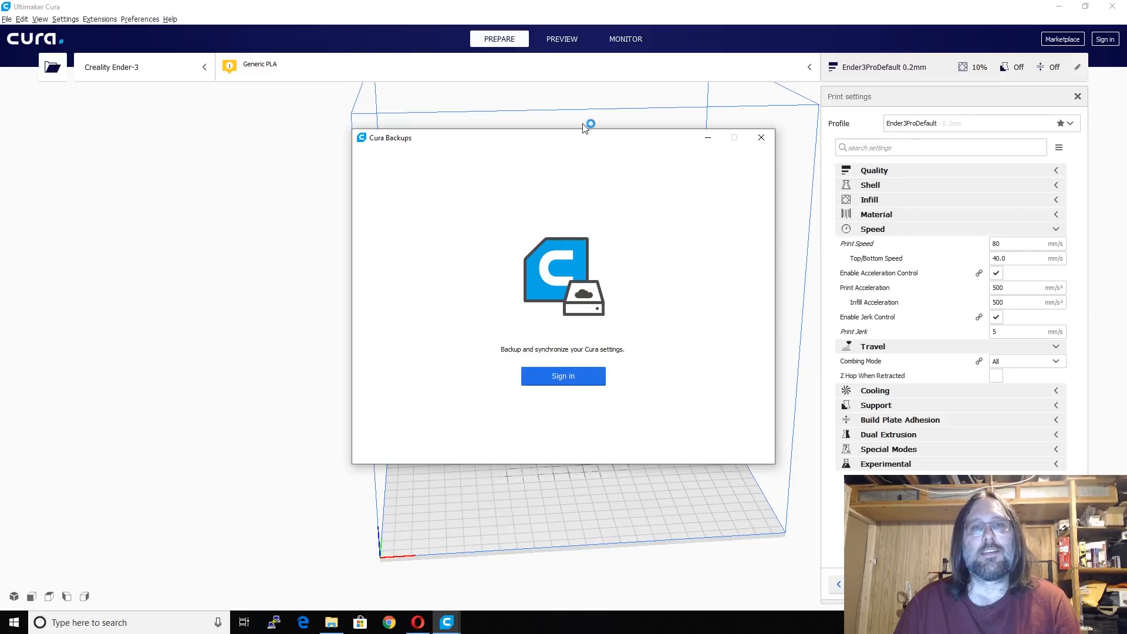
pyautogui.click(563, 375)
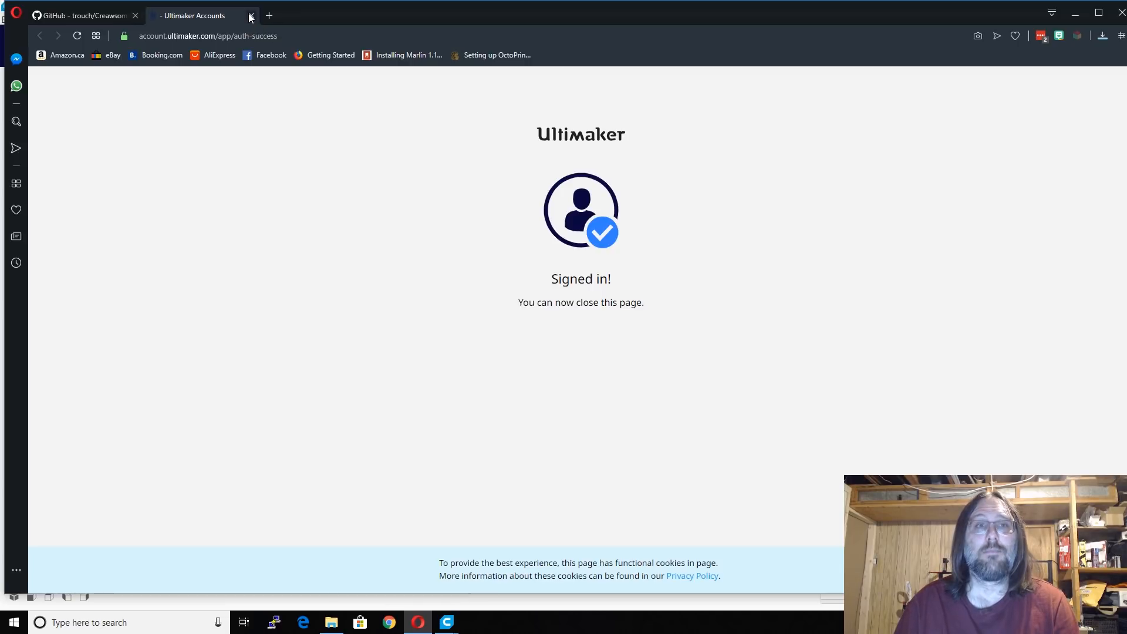
pyautogui.click(250, 16)
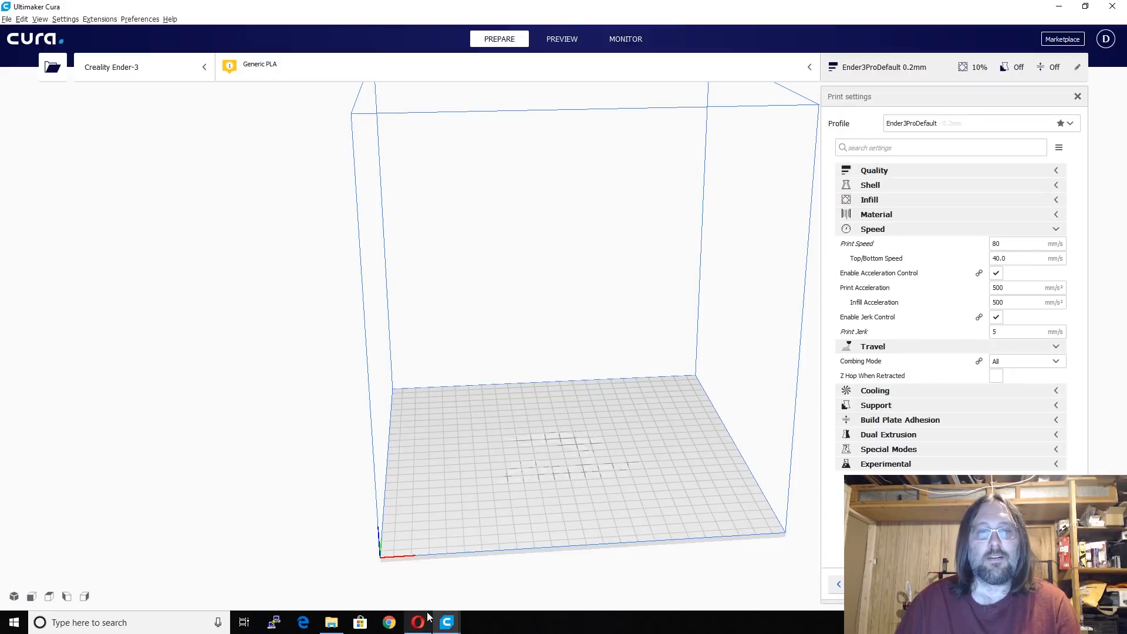
pyautogui.click(445, 622)
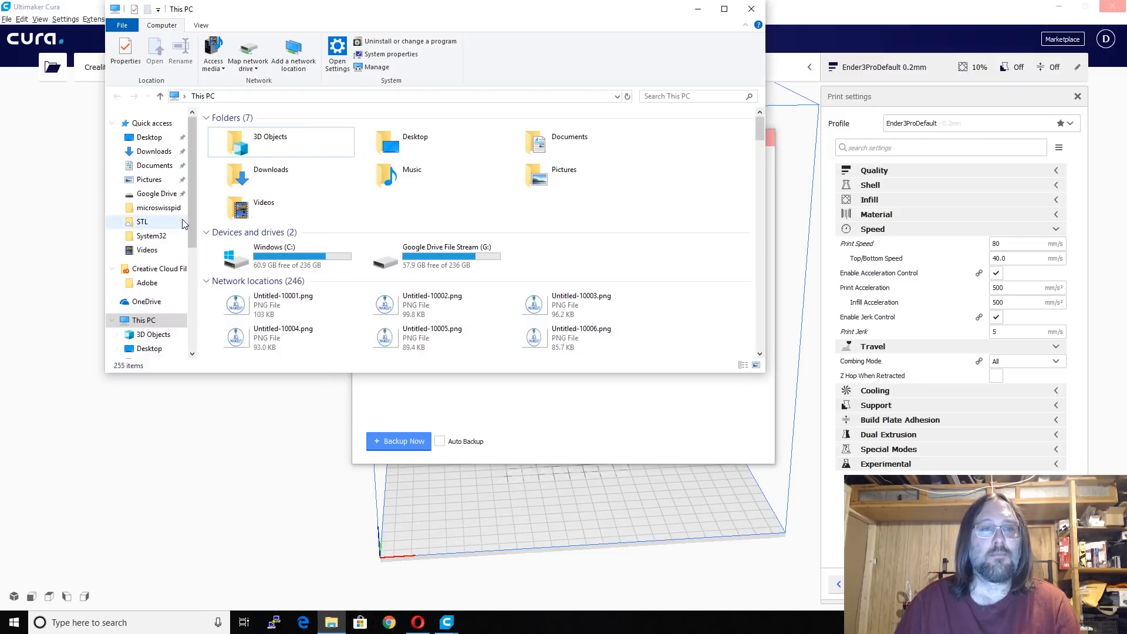
# Step: In Downloads, cancel Extract All, open the CreawsomeMod-0.2 folder, and close the backups window
pyautogui.click(154, 151)
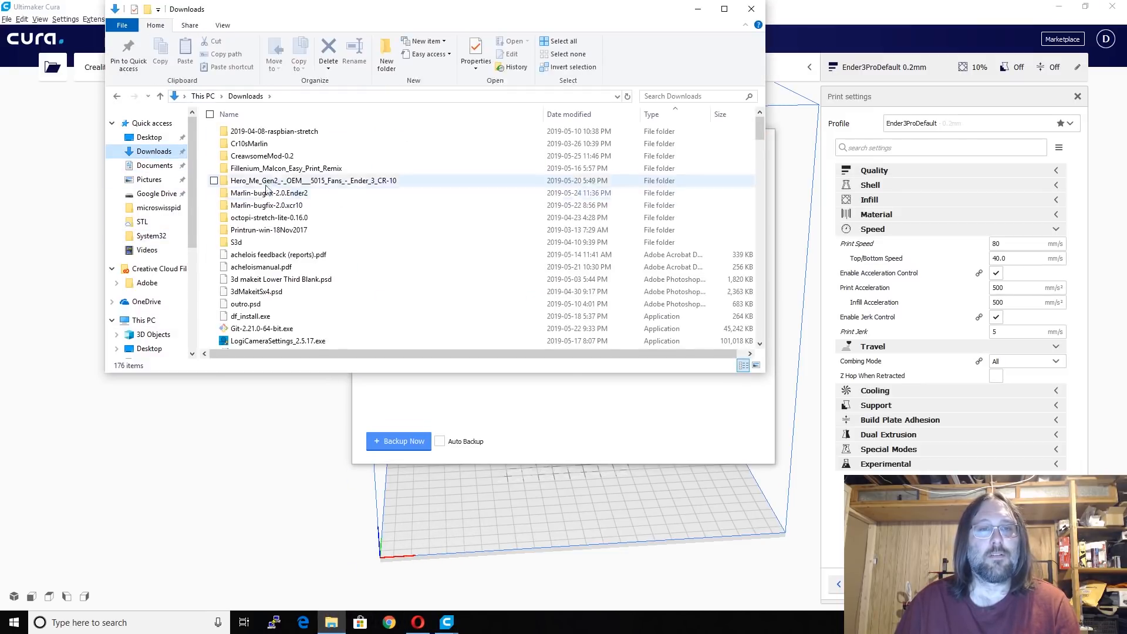
pyautogui.click(398, 441)
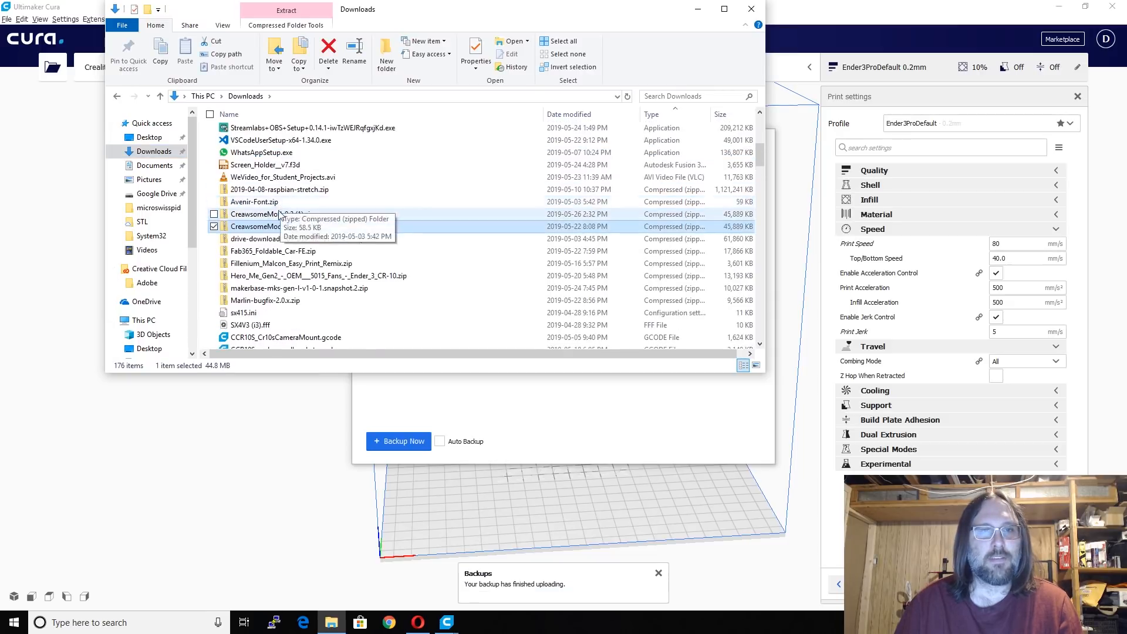
pyautogui.rightClick(270, 226)
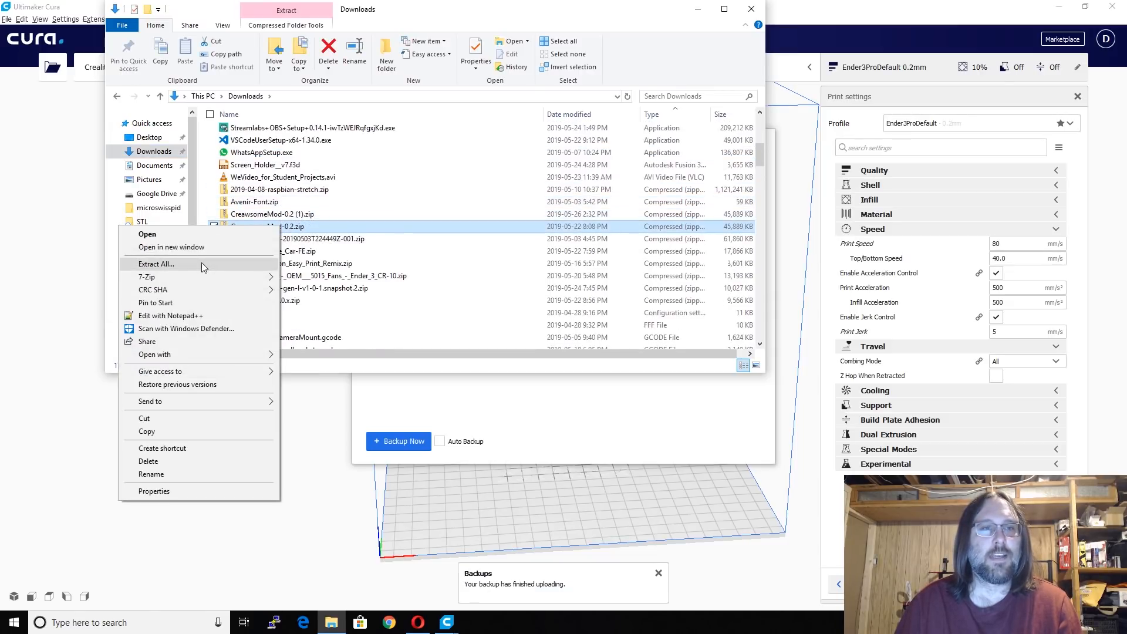
pyautogui.click(154, 263)
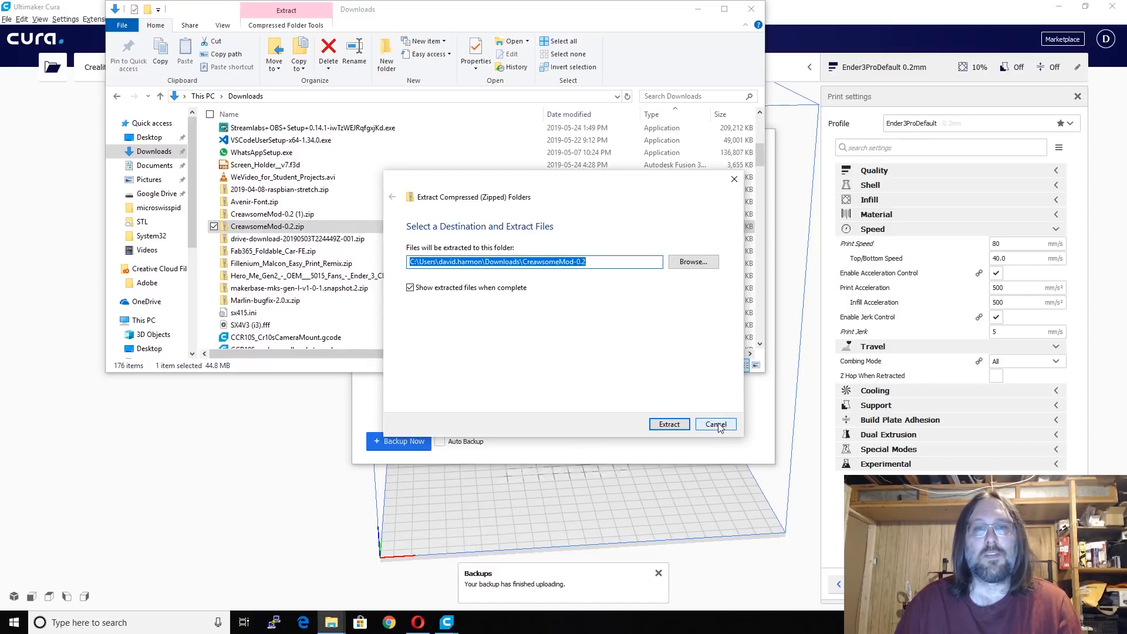
pyautogui.click(714, 423)
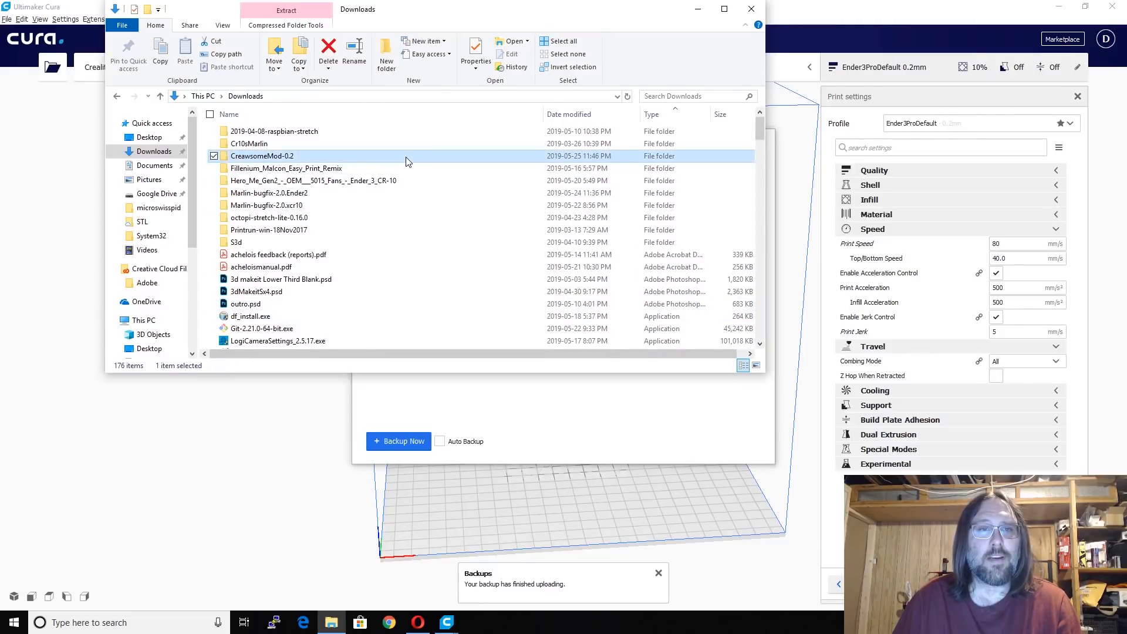
pyautogui.doubleClick(262, 156)
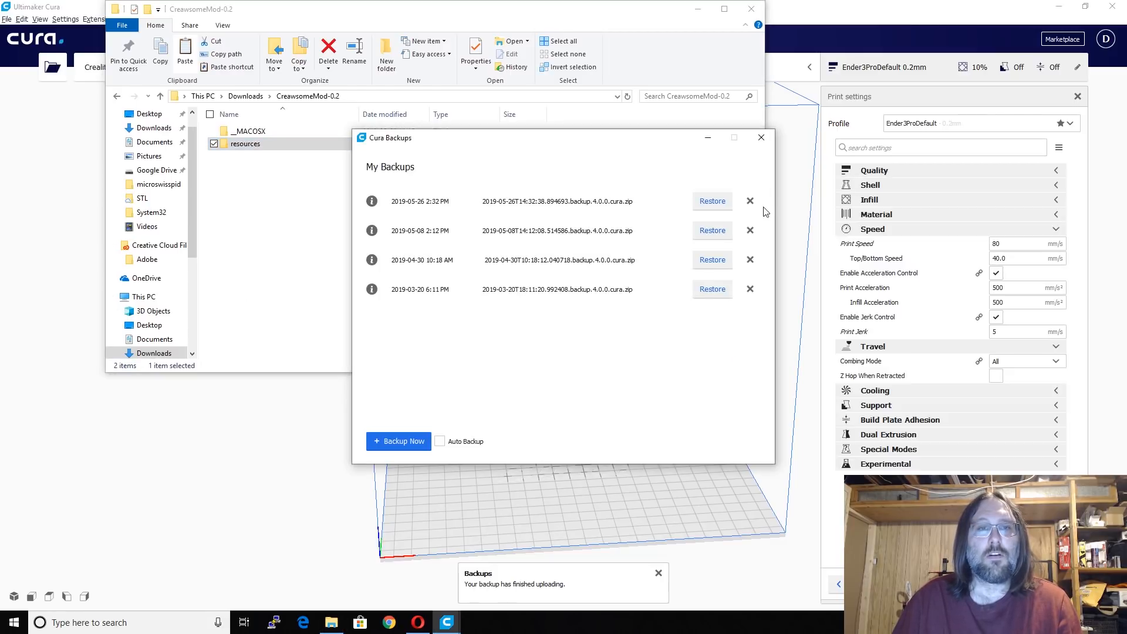
pyautogui.click(759, 138)
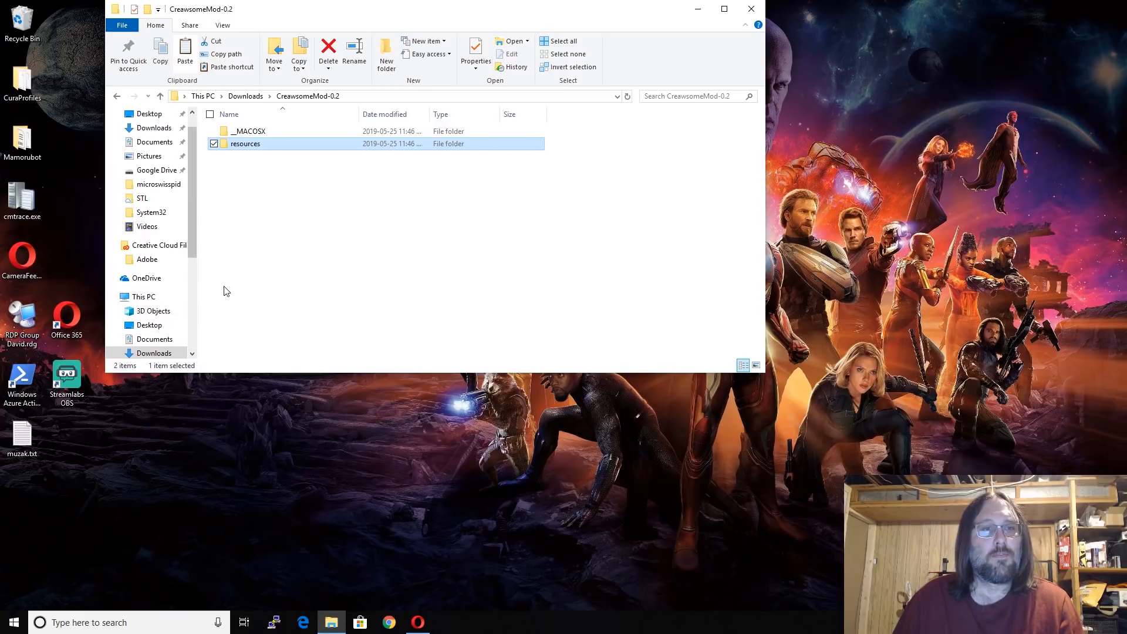
# Step: Select the CreawsomeMod resources folder
pyautogui.rightClick(244, 143)
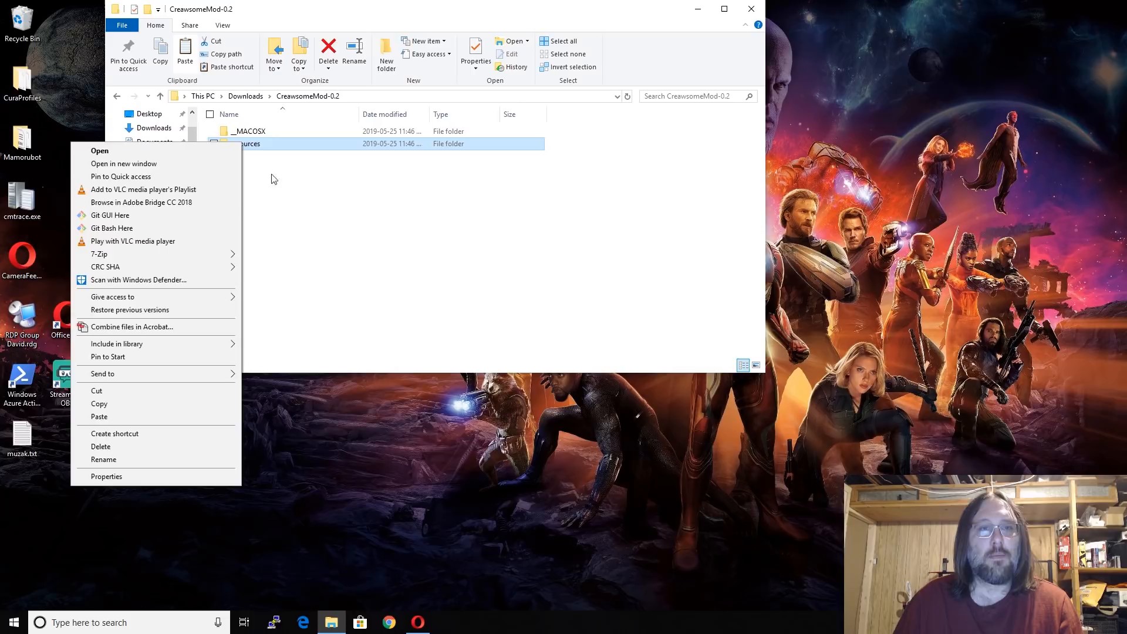
pyautogui.click(262, 180)
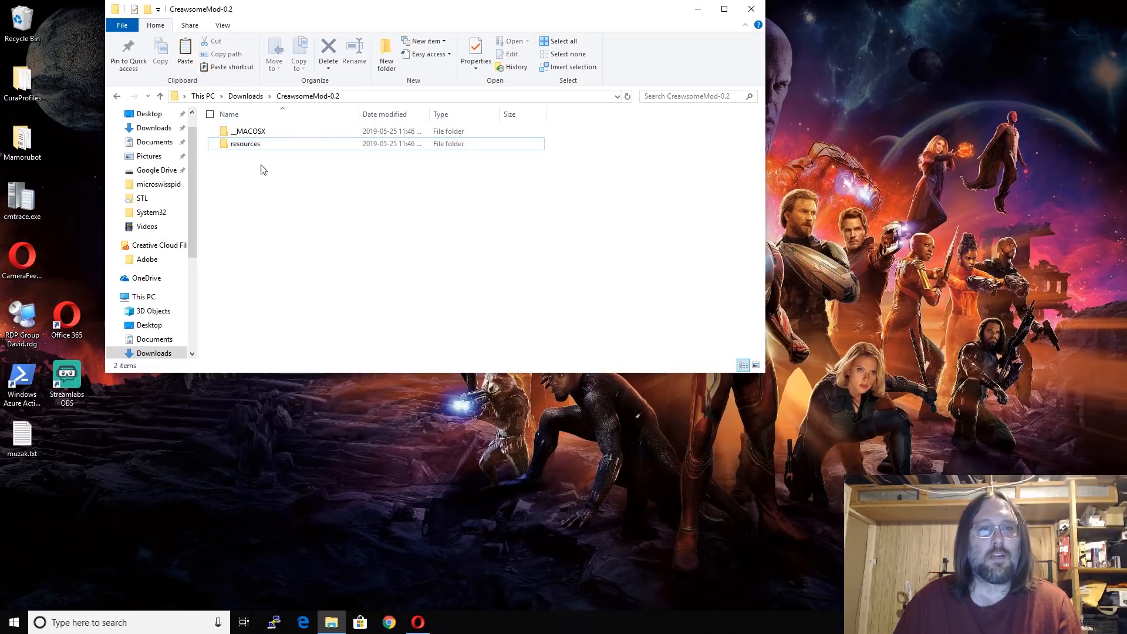
pyautogui.click(245, 143)
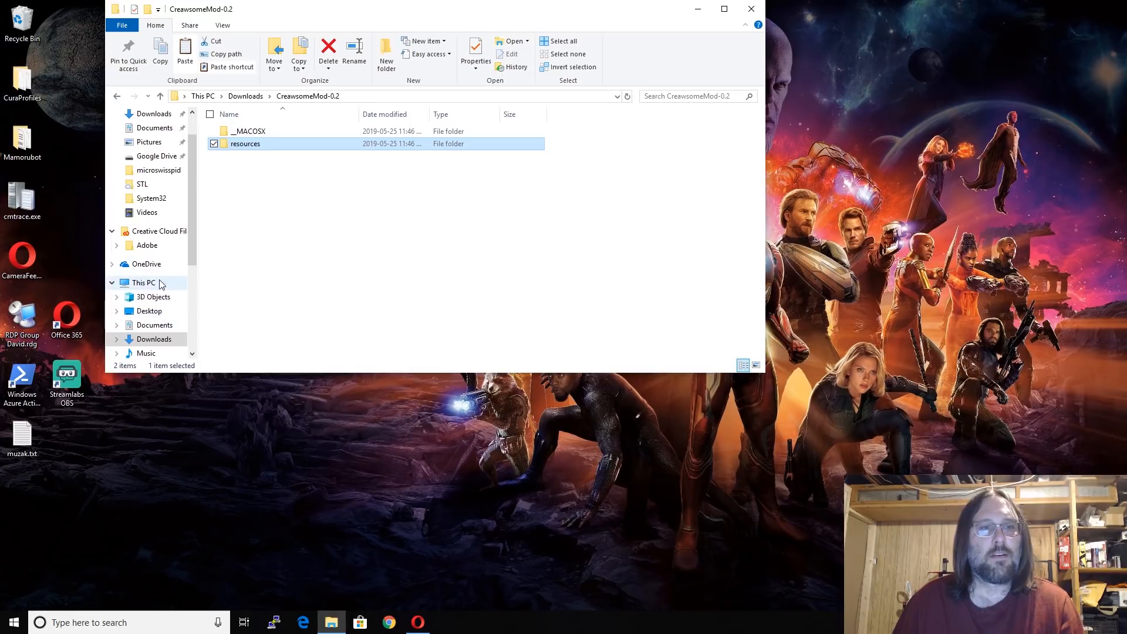
# Step: Navigate to C:\Program Files\Ultimaker Cura 4.0
pyautogui.click(143, 282)
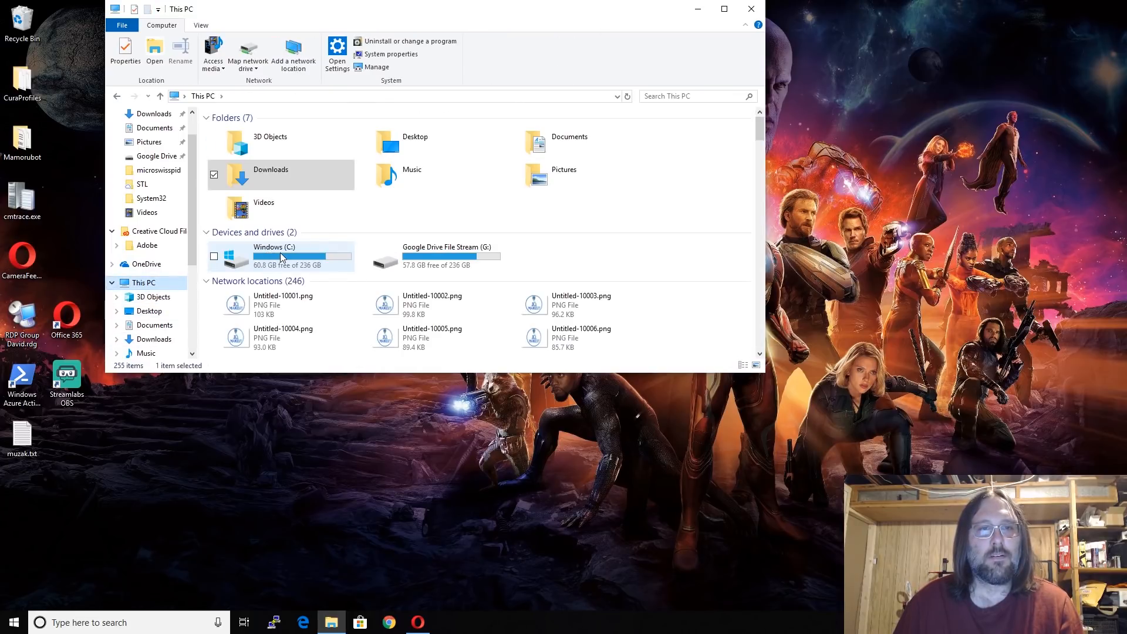
pyautogui.doubleClick(273, 255)
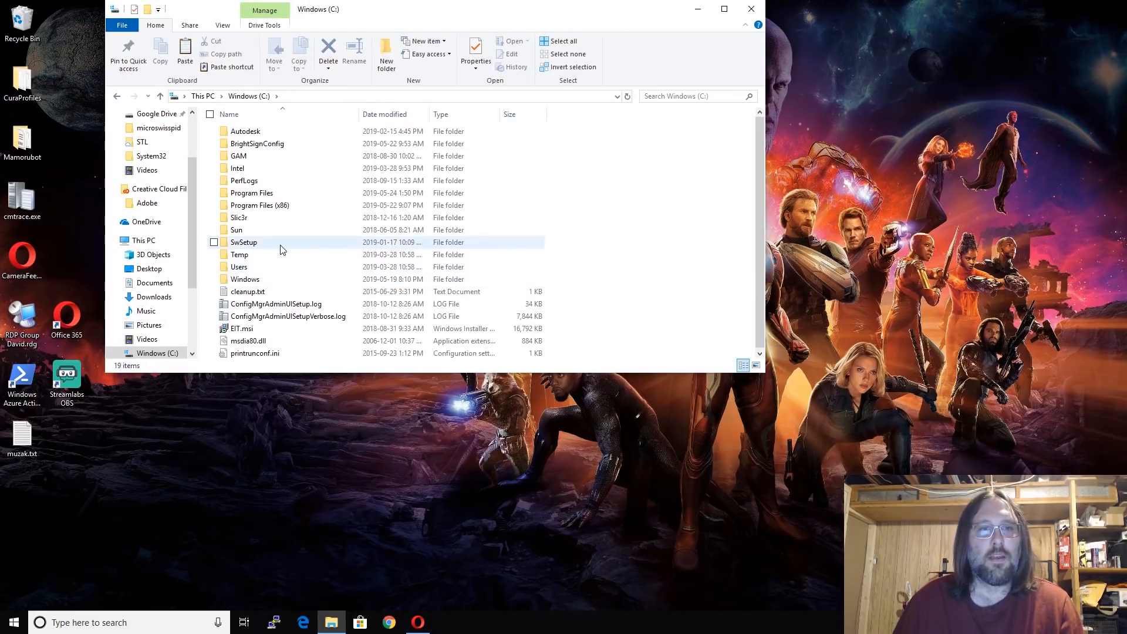
pyautogui.doubleClick(251, 193)
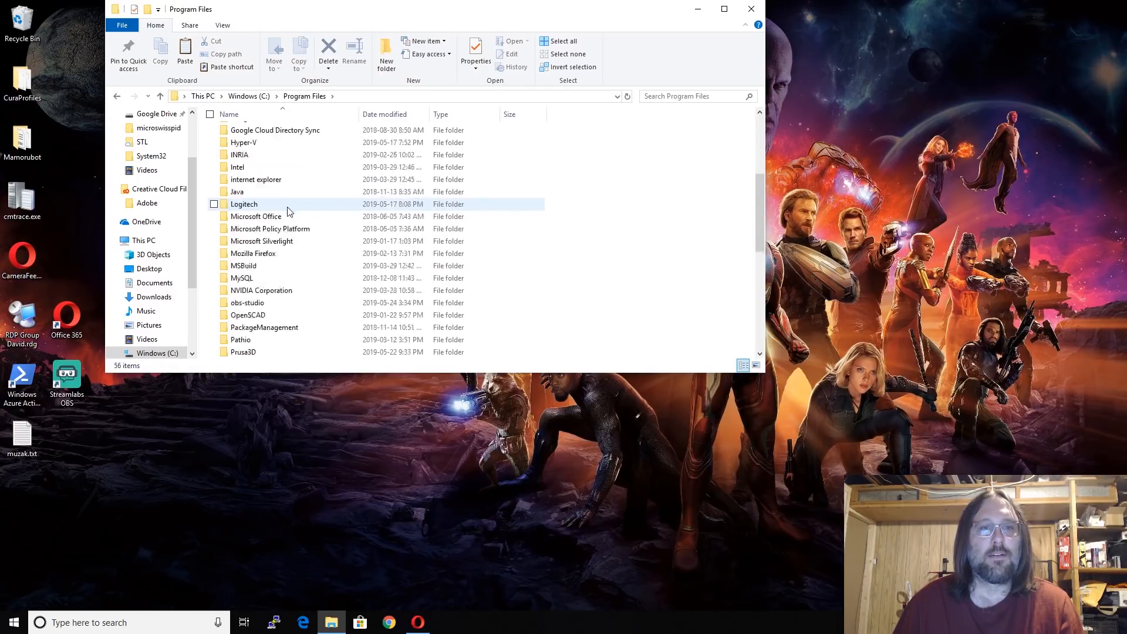
pyautogui.scroll(-3)
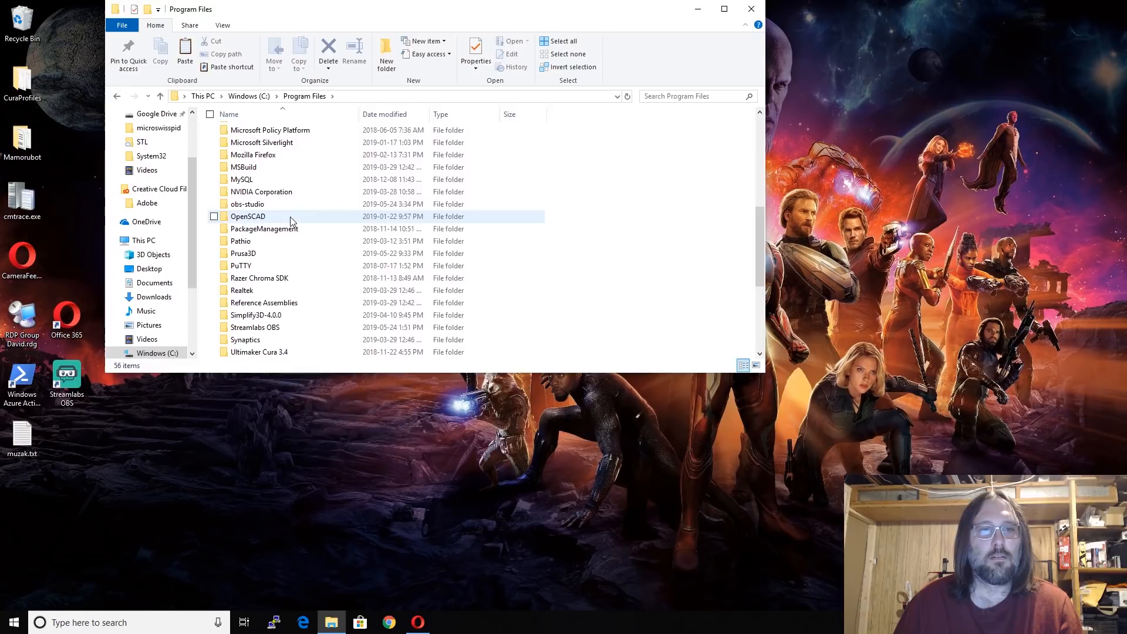
pyautogui.click(259, 339)
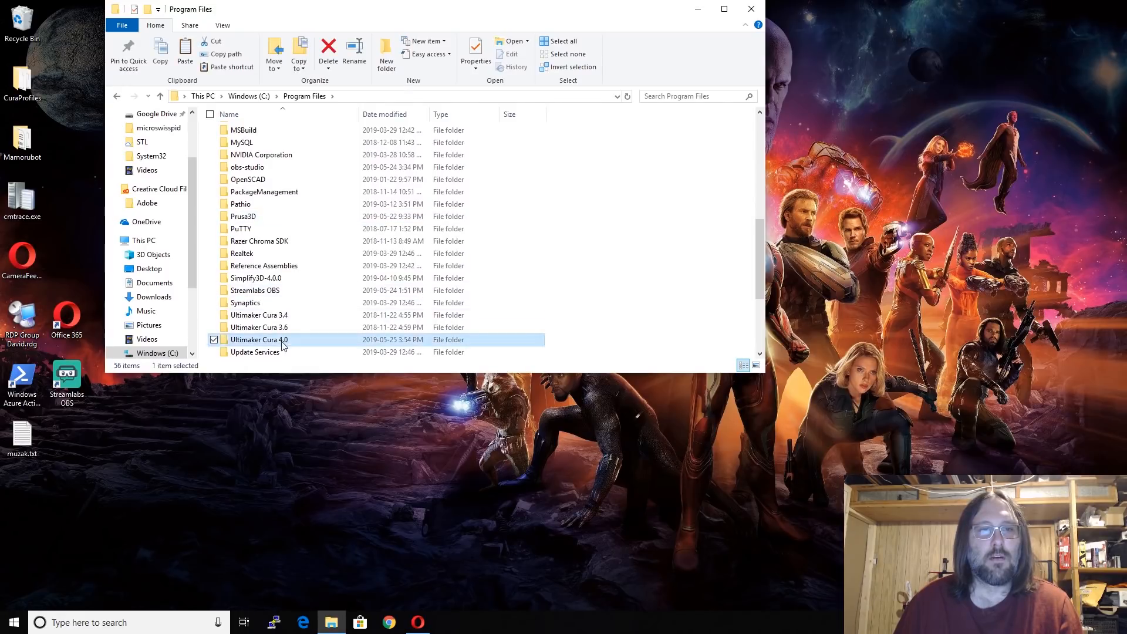
pyautogui.doubleClick(259, 339)
pyautogui.write('resources_o')
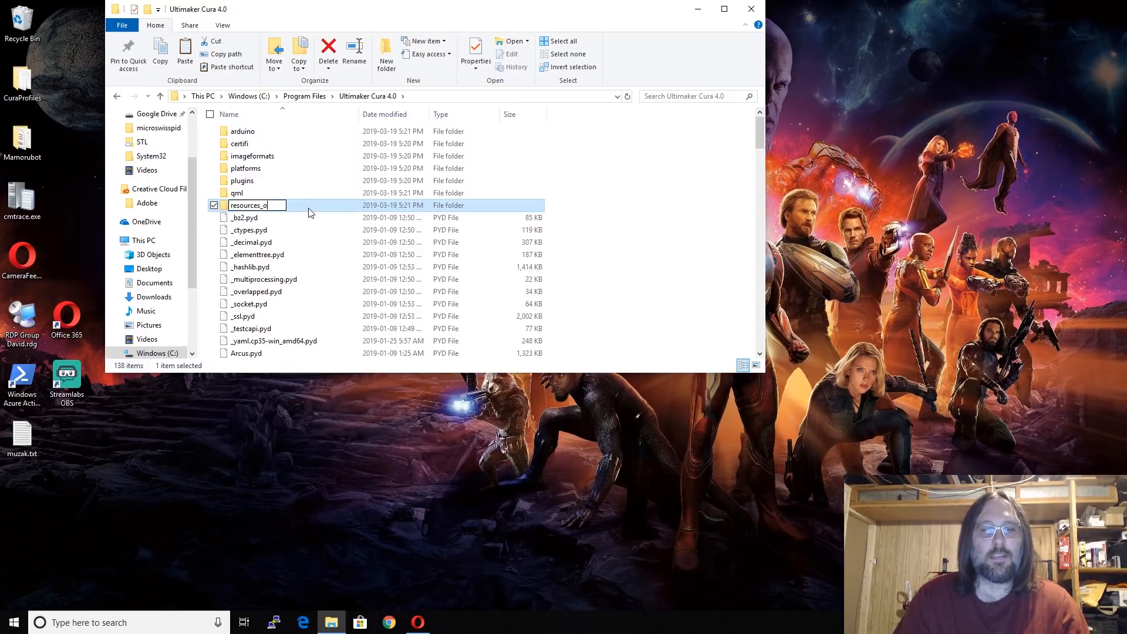
# Step: Complete the resources_old folder name and grant administrator permission
pyautogui.write('ld')
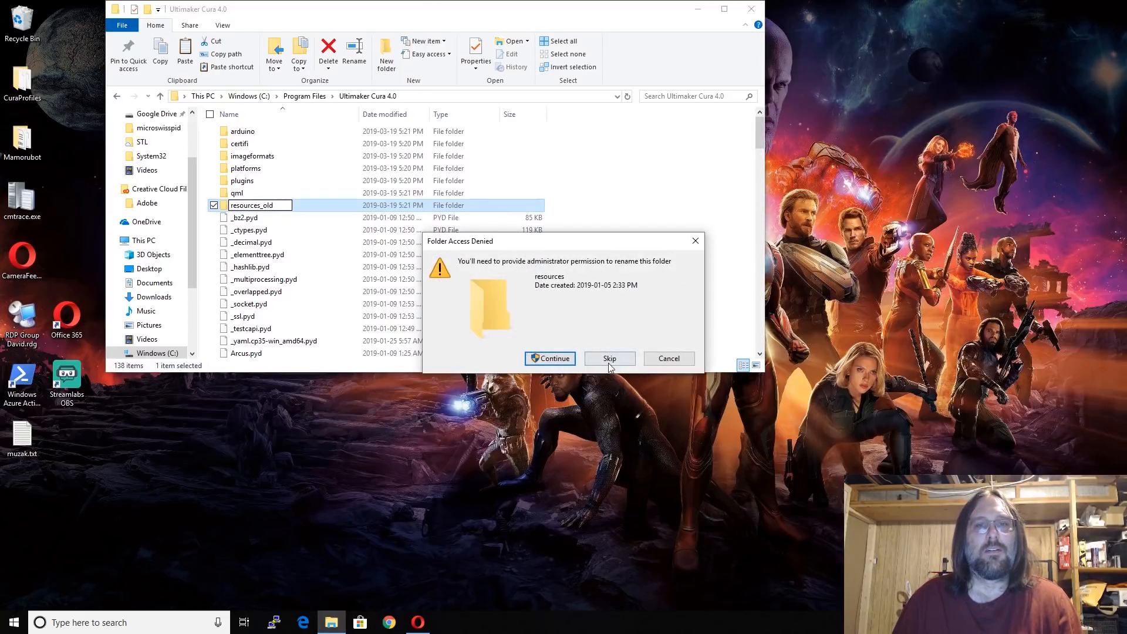
pyautogui.click(608, 358)
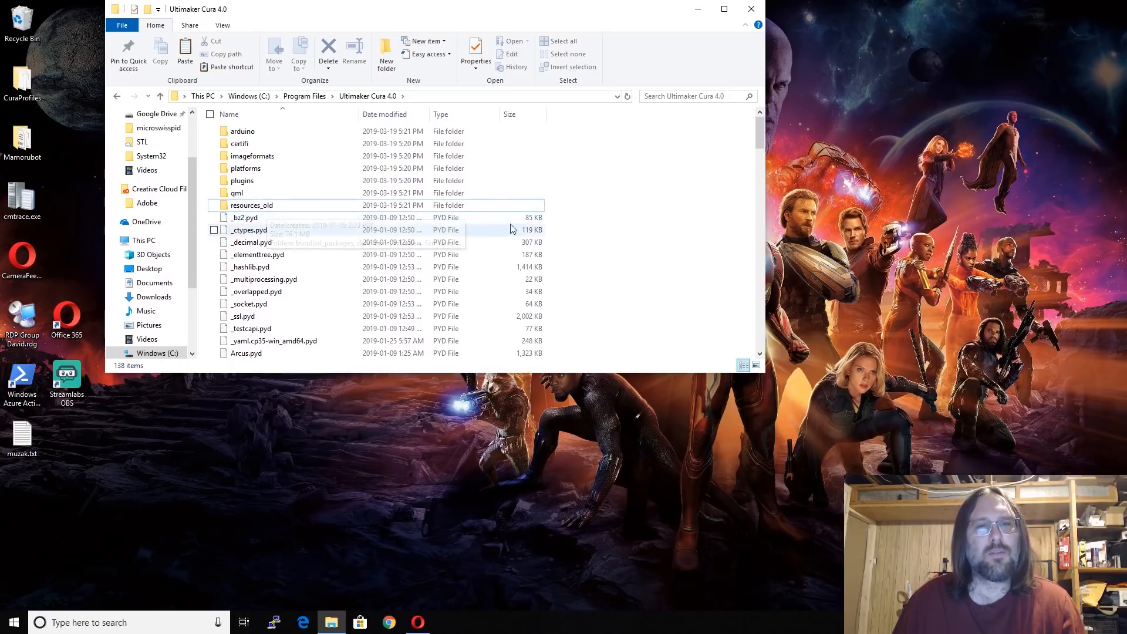
pyautogui.moveTo(607, 233)
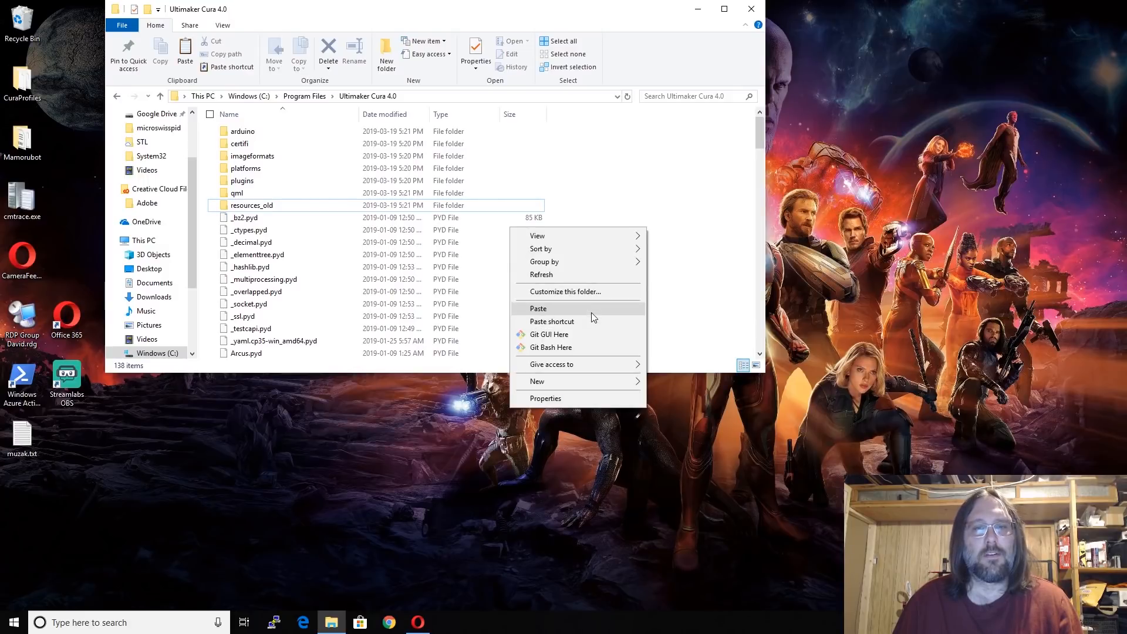
# Step: Paste the CreawsomeMod resources folder into Ultimaker Cura 4.0, granting administrator permission
pyautogui.click(537, 307)
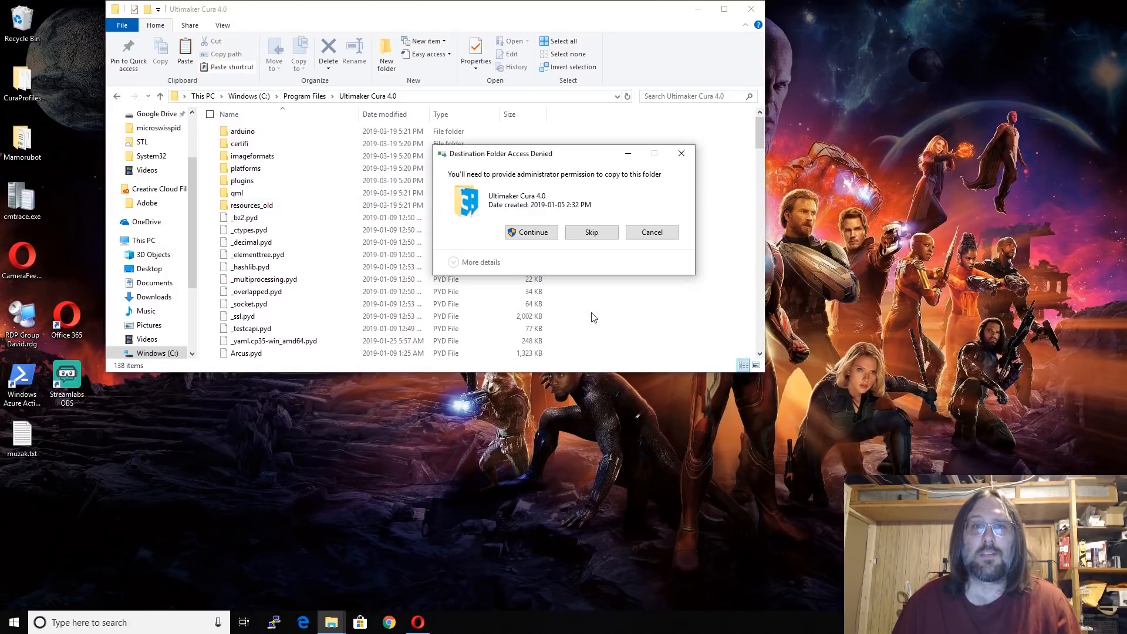
pyautogui.click(531, 231)
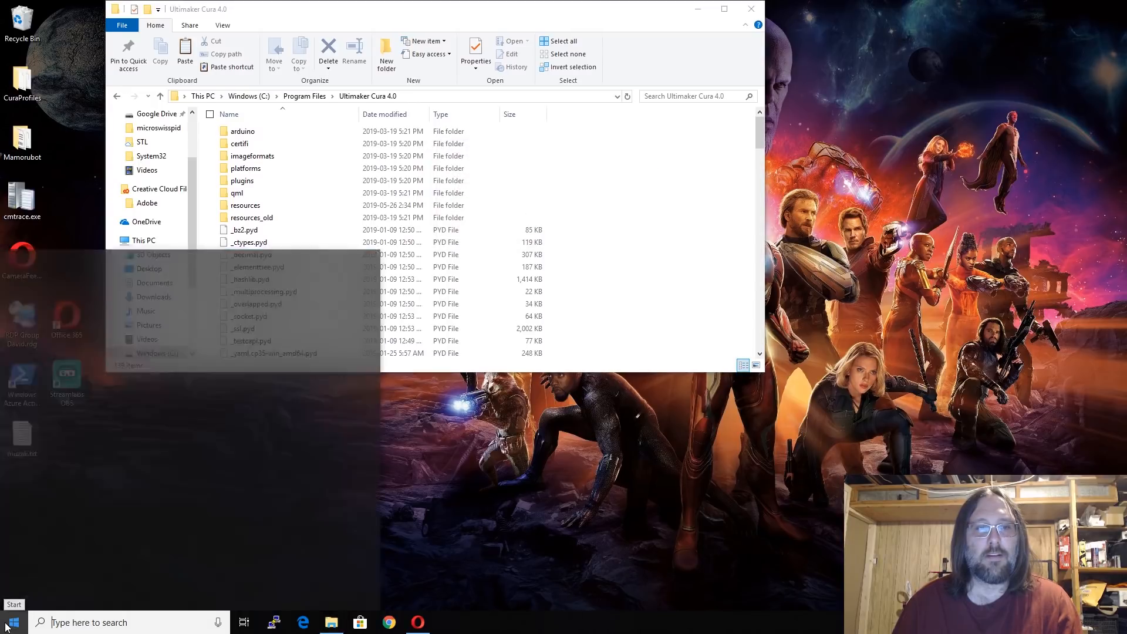
# Step: Open the Start menu to launch Ultimaker Cura 4.0
pyautogui.click(10, 622)
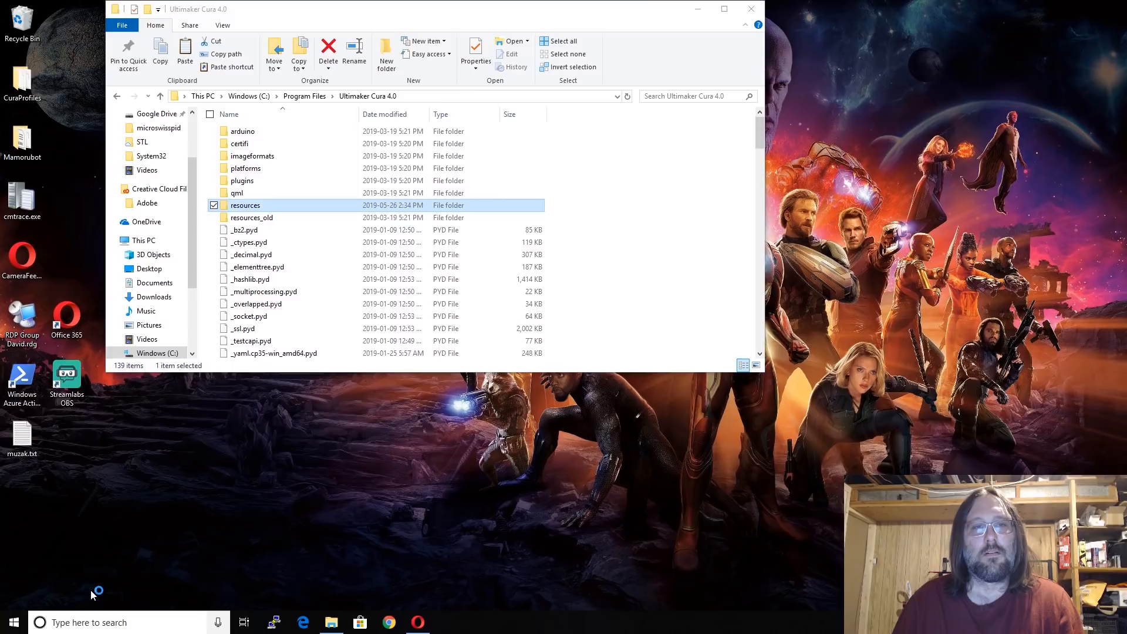
pyautogui.moveTo(294, 511)
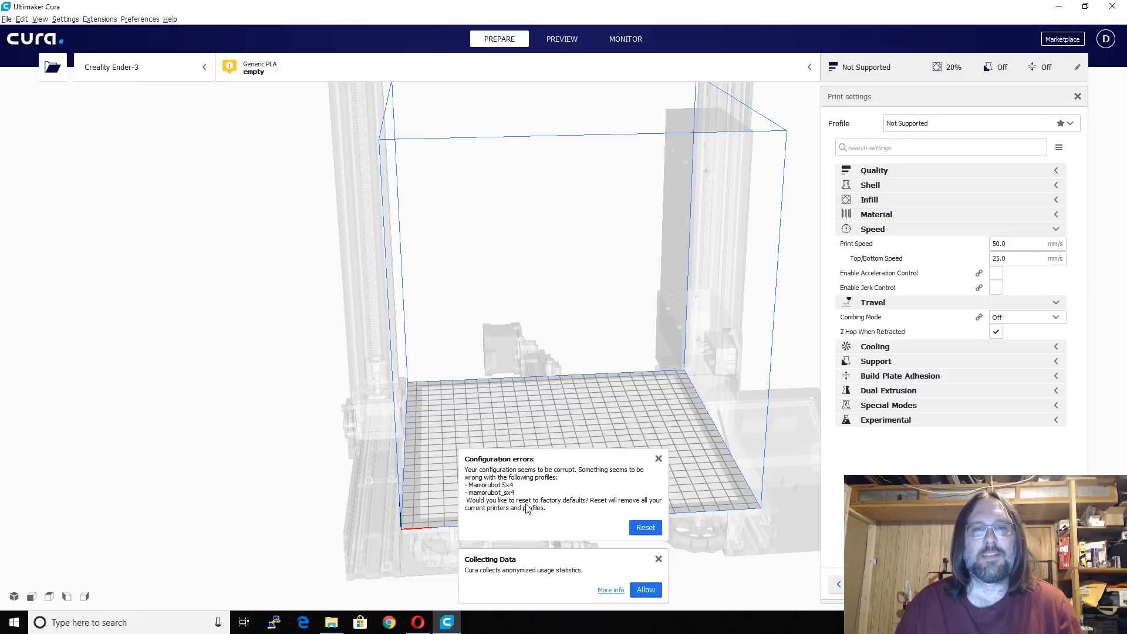
pyautogui.moveTo(525, 499)
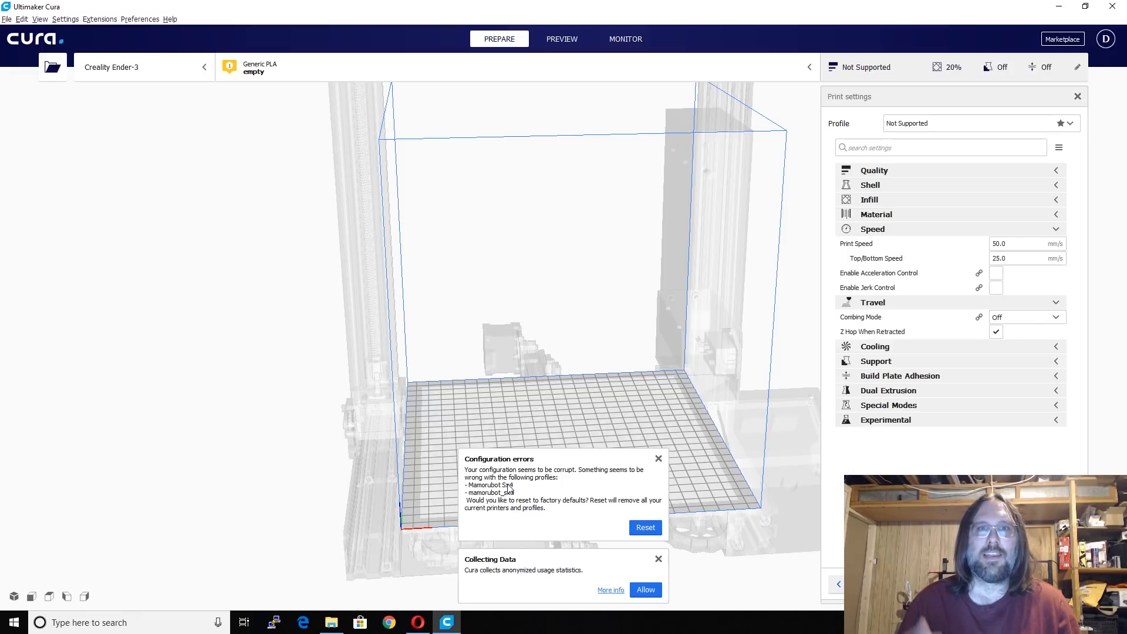
pyautogui.moveTo(521, 491)
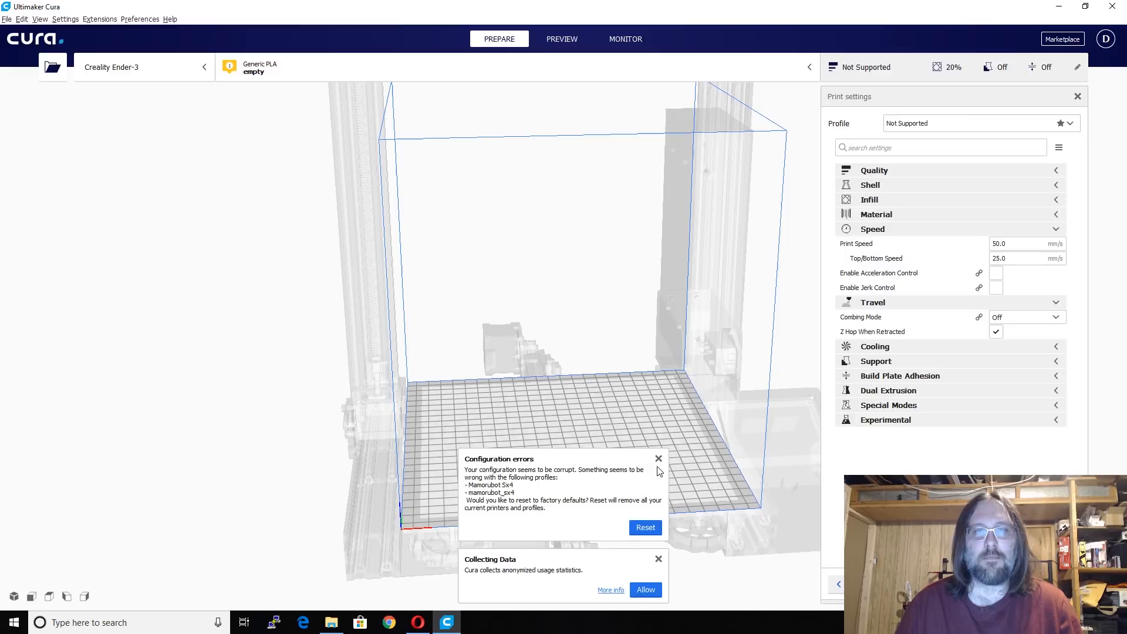
# Step: Close the Configuration errors popup and open the Creality Ender-3 printer list
pyautogui.click(658, 458)
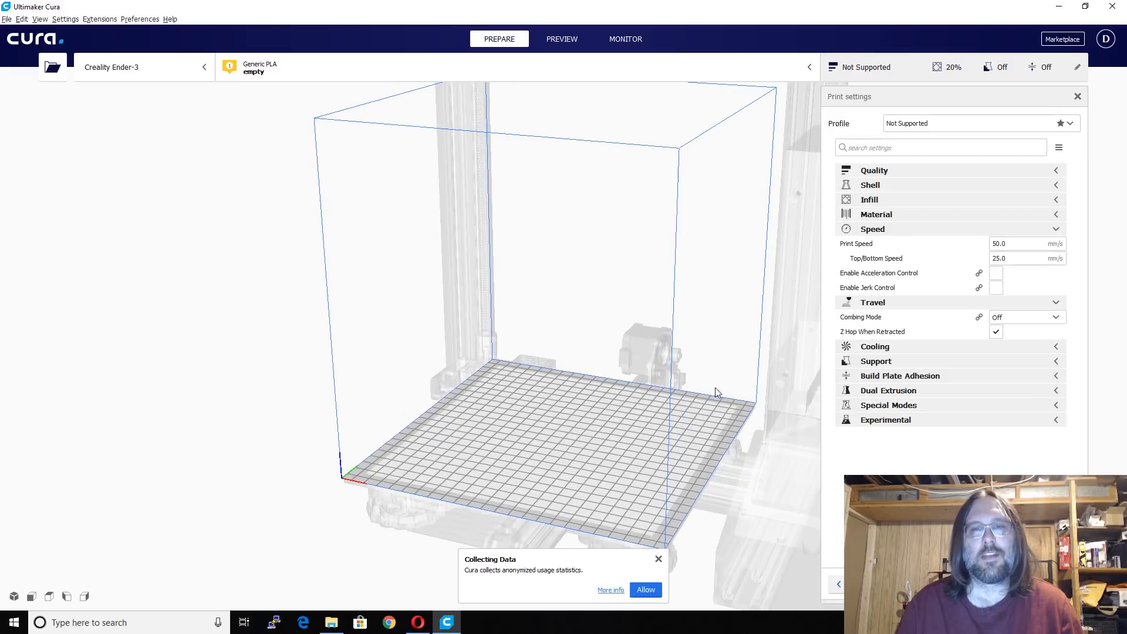
pyautogui.moveTo(717, 394); pyautogui.dragTo(631, 359)
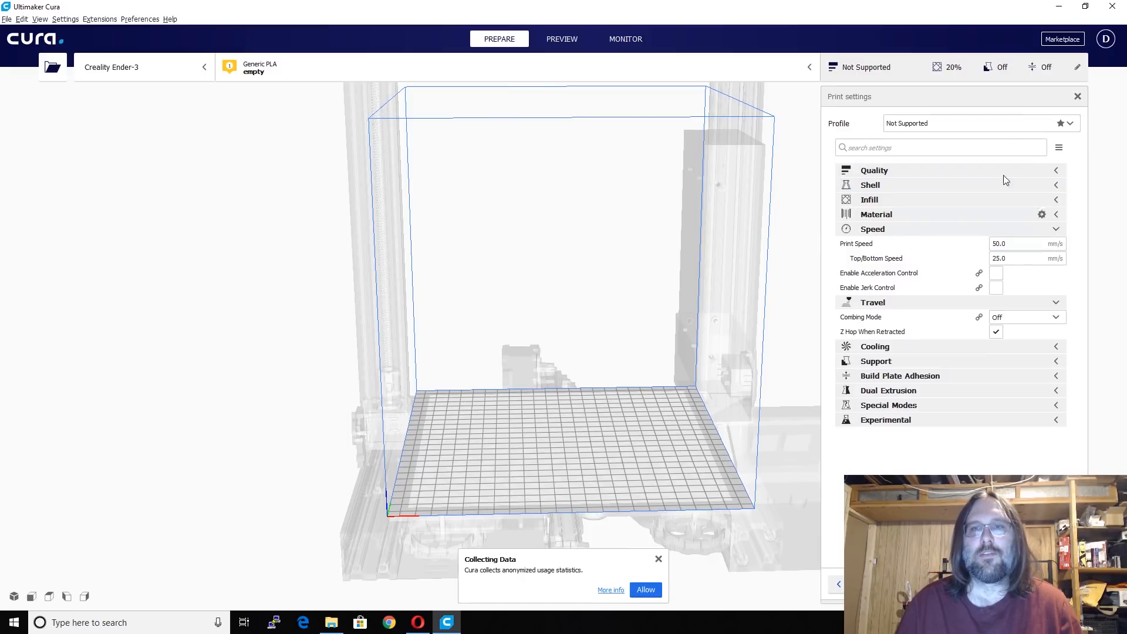
pyautogui.click(1069, 123)
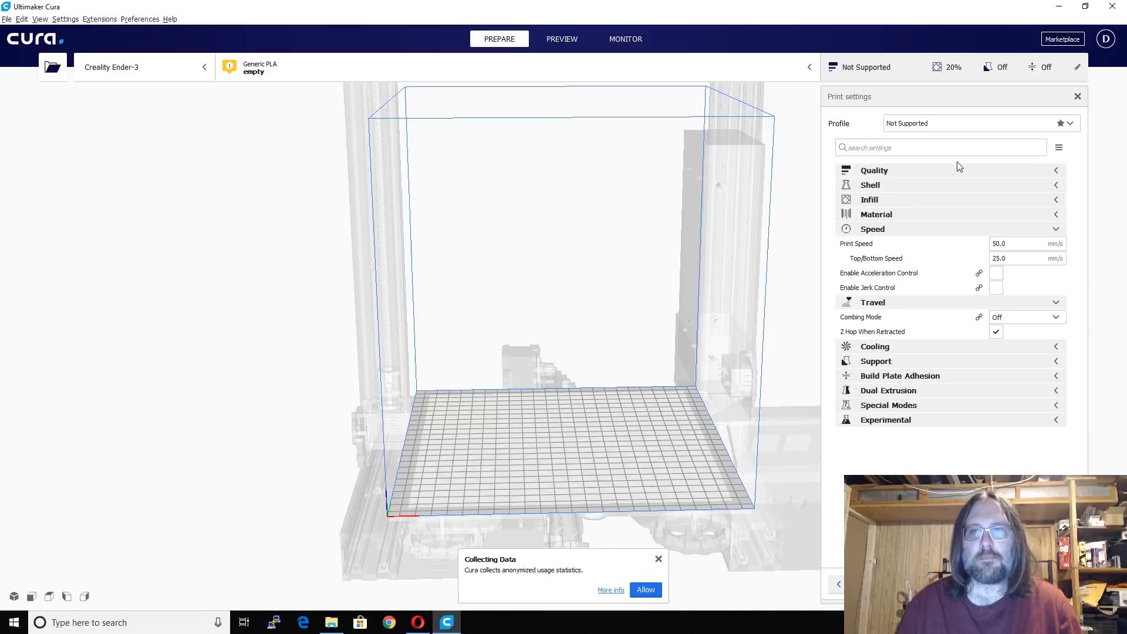
pyautogui.click(143, 67)
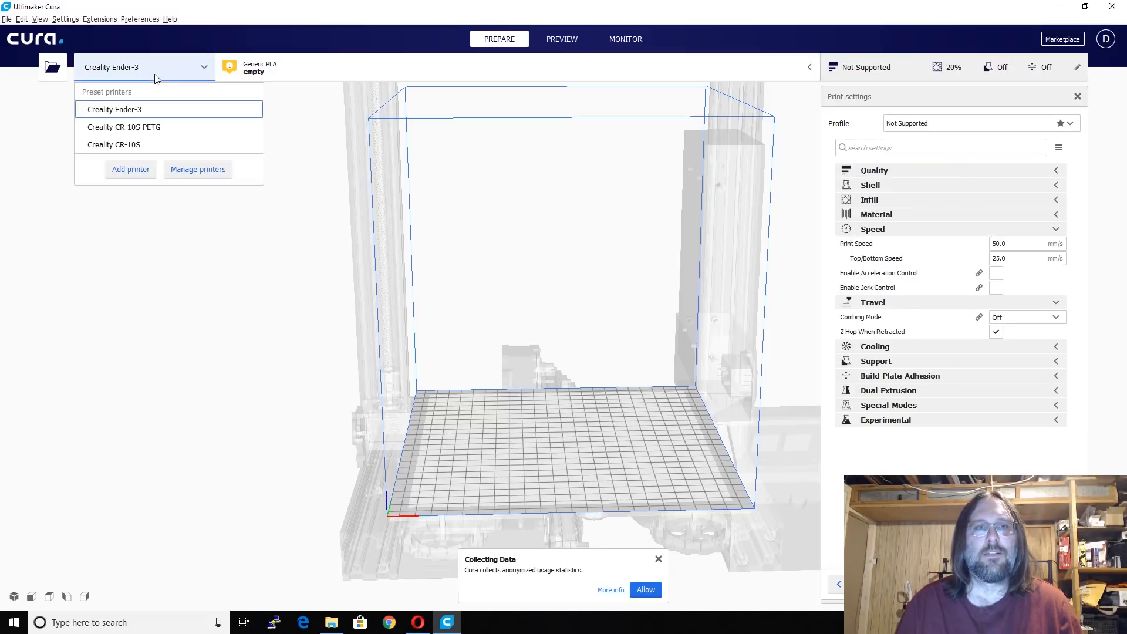
# Step: Pick CreawsomeMod > Creality Ender-3 in Add Printer and name it 'Creality Ender-3 CA'
pyautogui.click(130, 170)
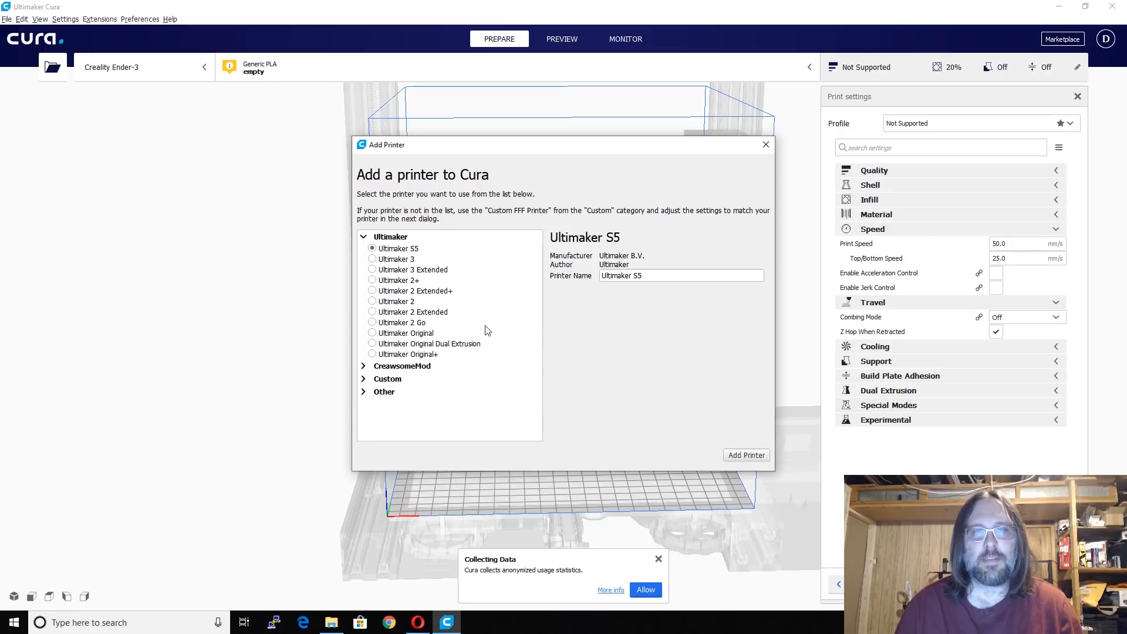
pyautogui.click(403, 249)
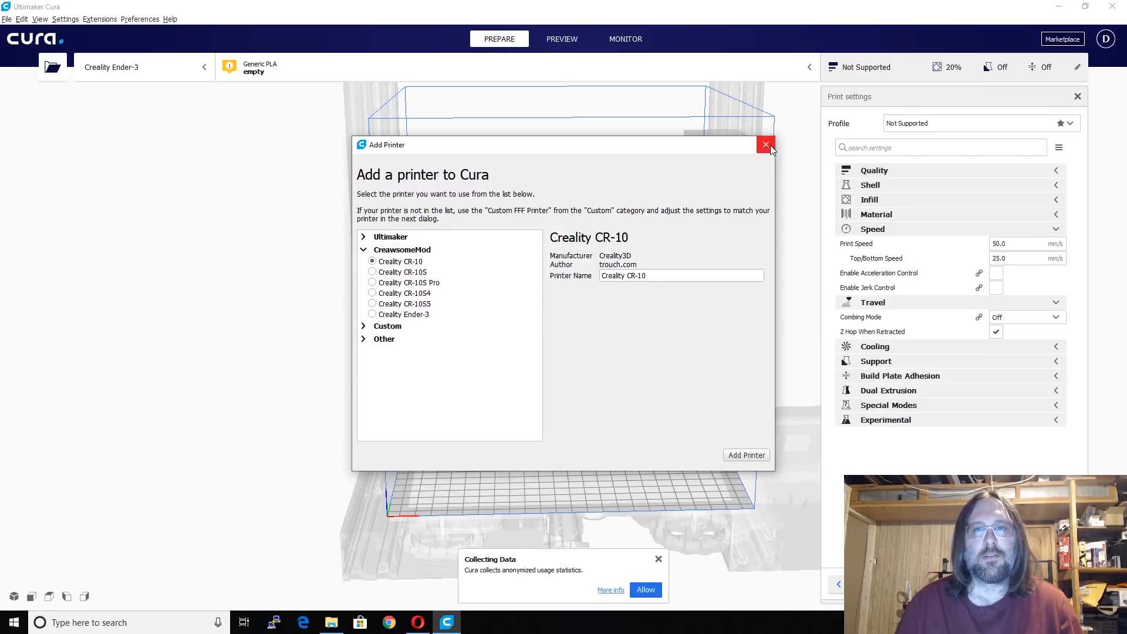
pyautogui.click(765, 145)
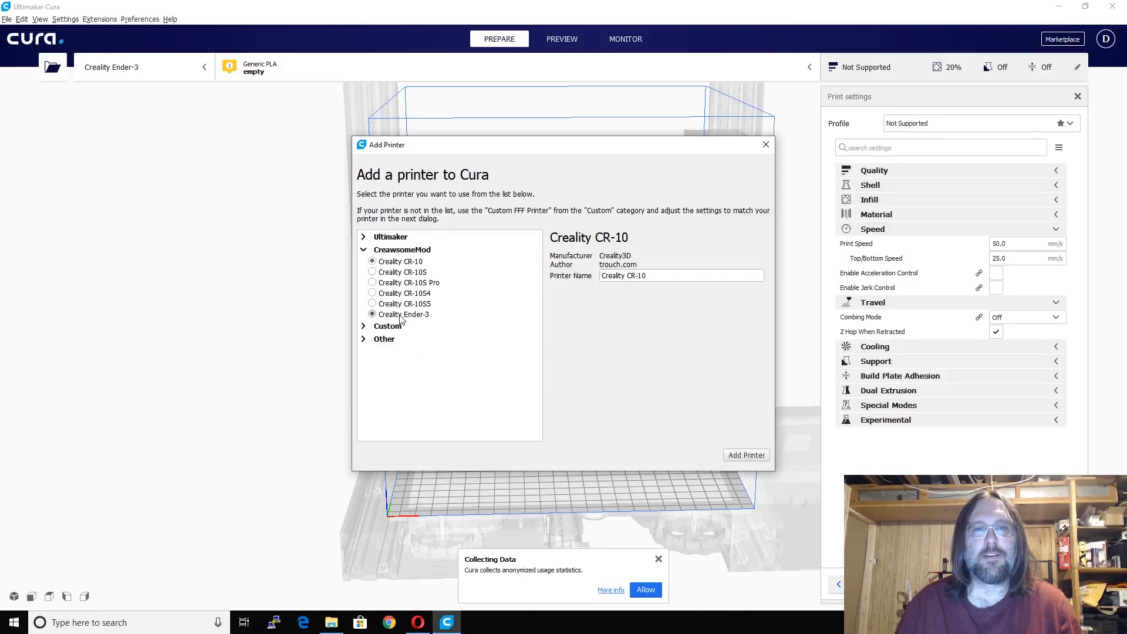
pyautogui.click(372, 315)
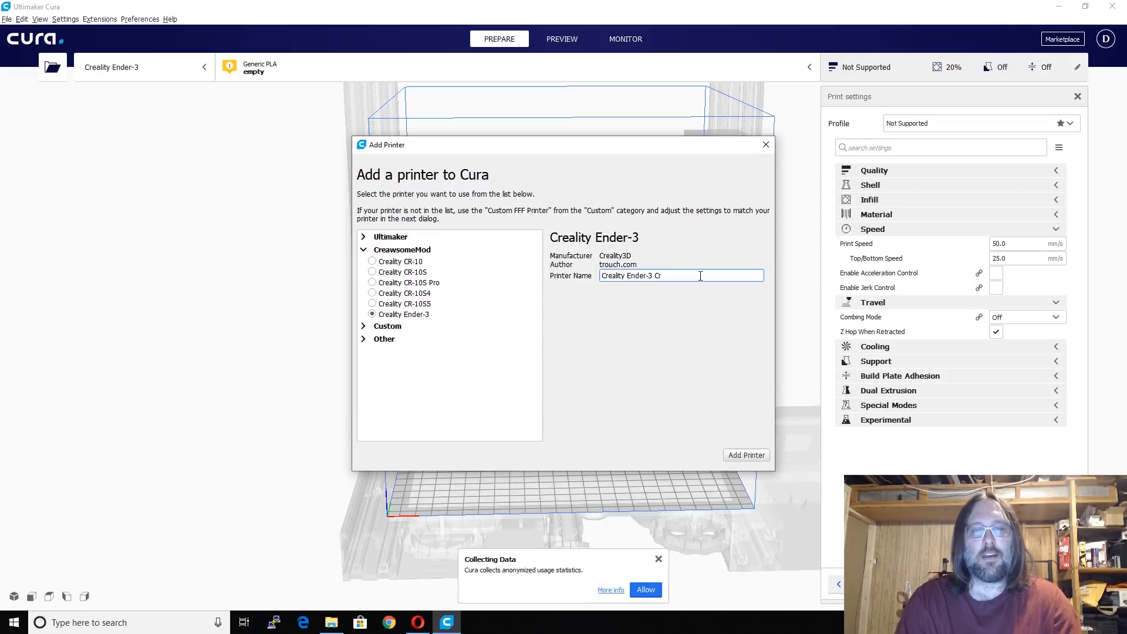
pyautogui.write('A')
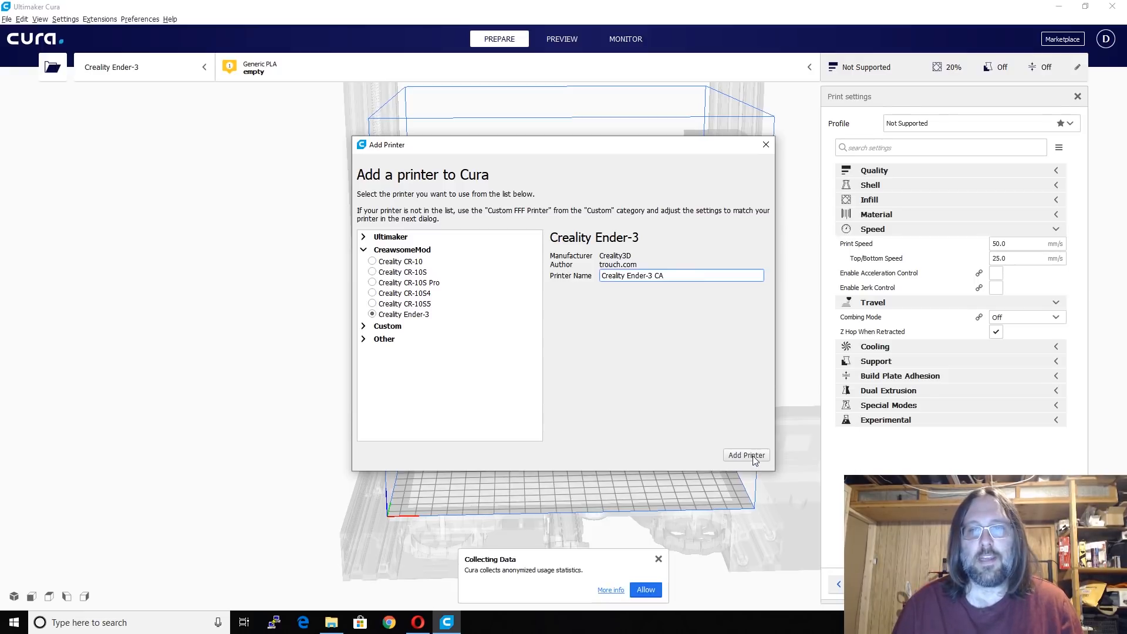
pyautogui.click(745, 455)
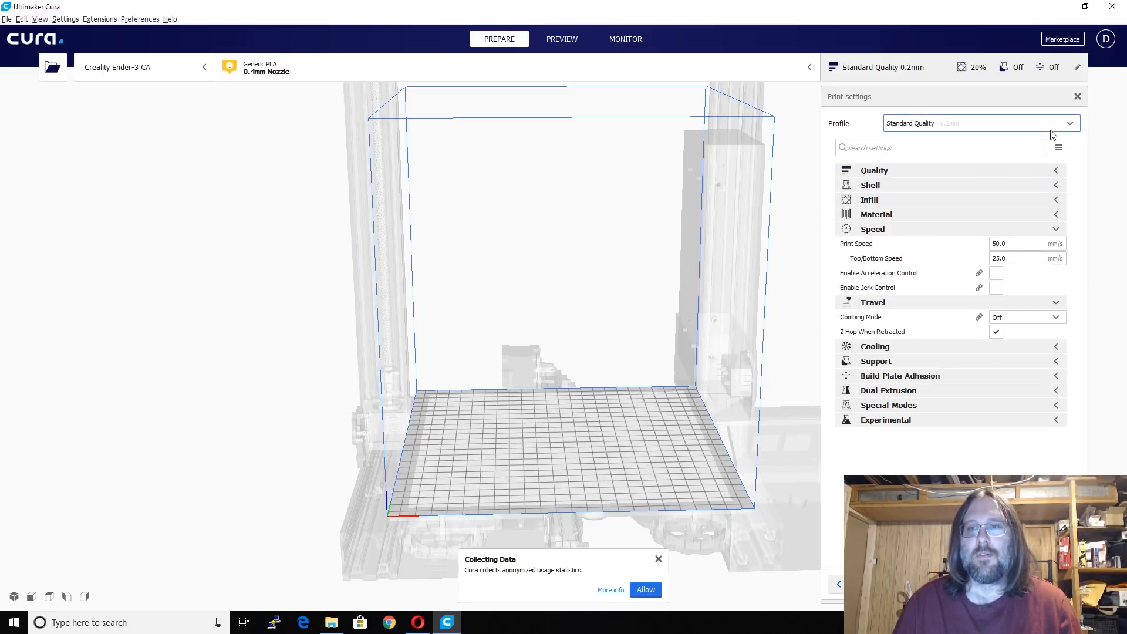
# Step: Review the Super, Dynamic, Standard and Low Quality profiles, keeping Standard Quality 0.2mm
pyautogui.click(979, 123)
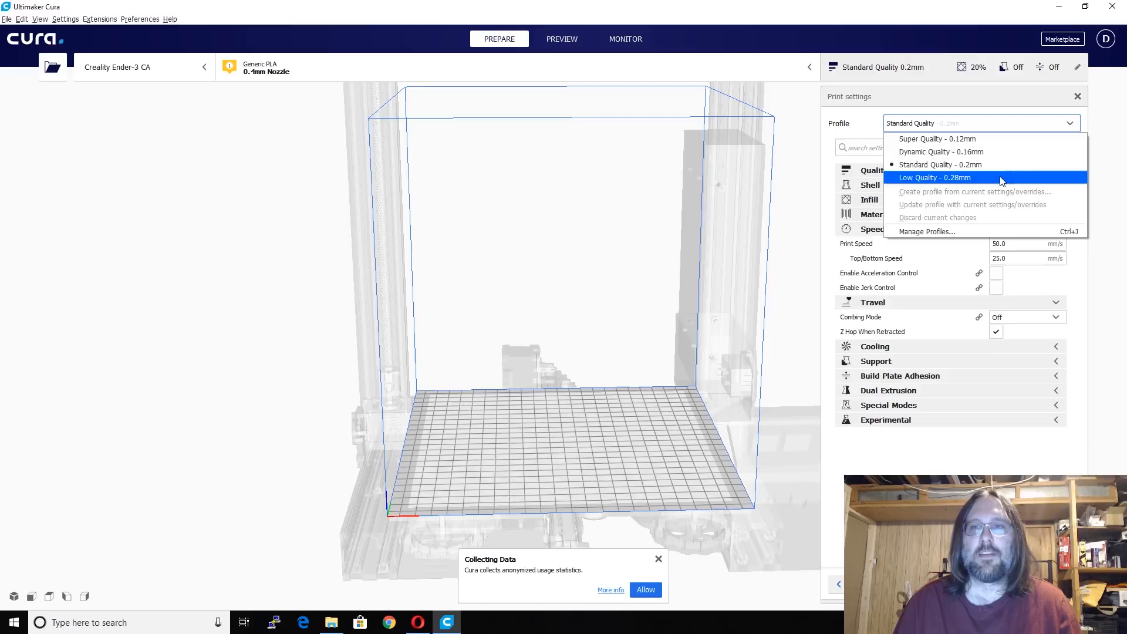
pyautogui.moveTo(936, 139)
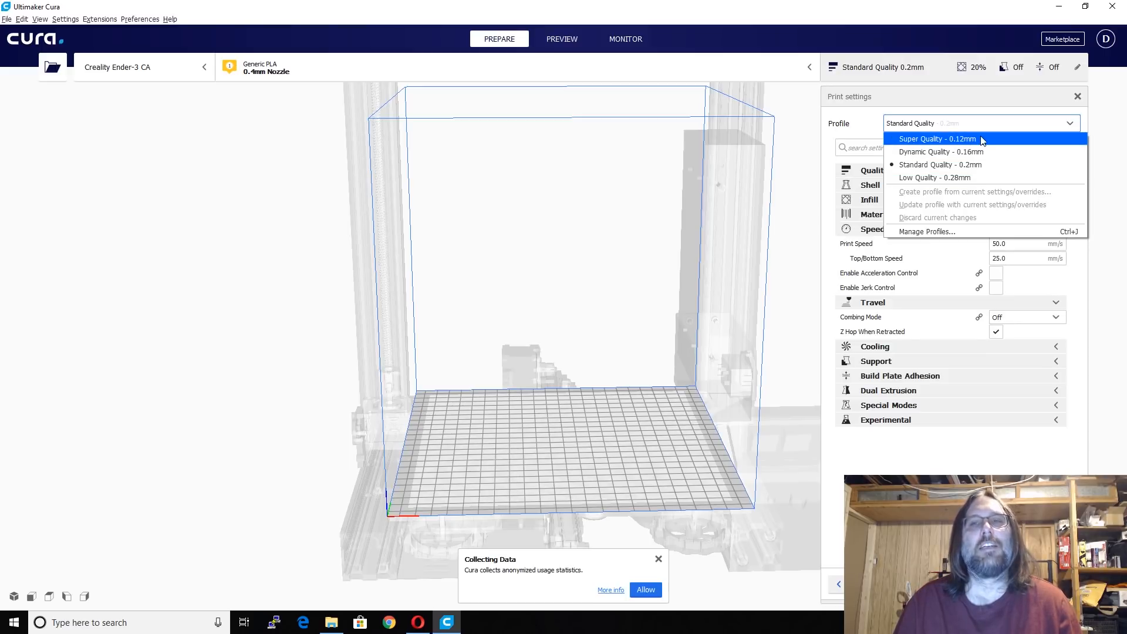
pyautogui.moveTo(1006, 148)
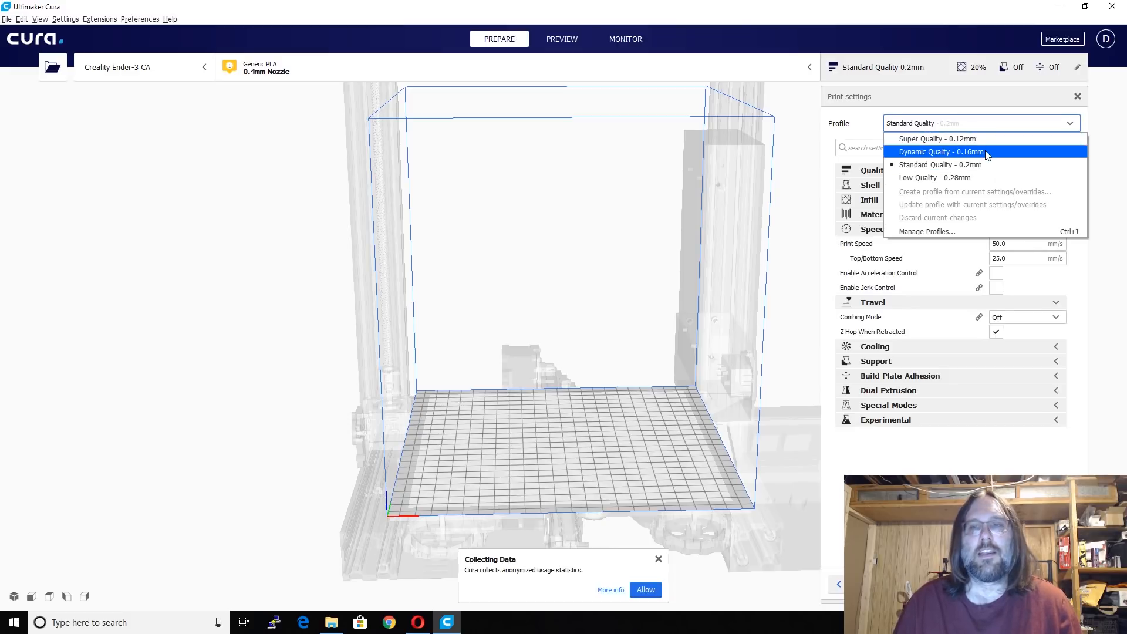
pyautogui.click(980, 123)
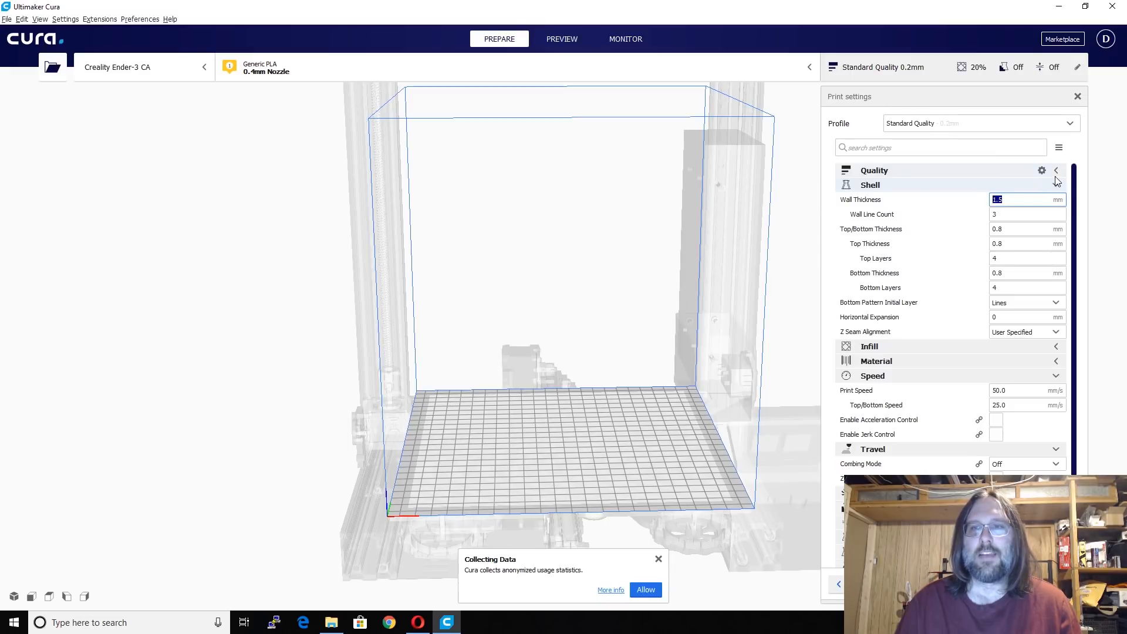
# Step: Check the Quality settings (0.2 mm layers, 0.5 mm line width), then close Cura
pyautogui.click(1055, 170)
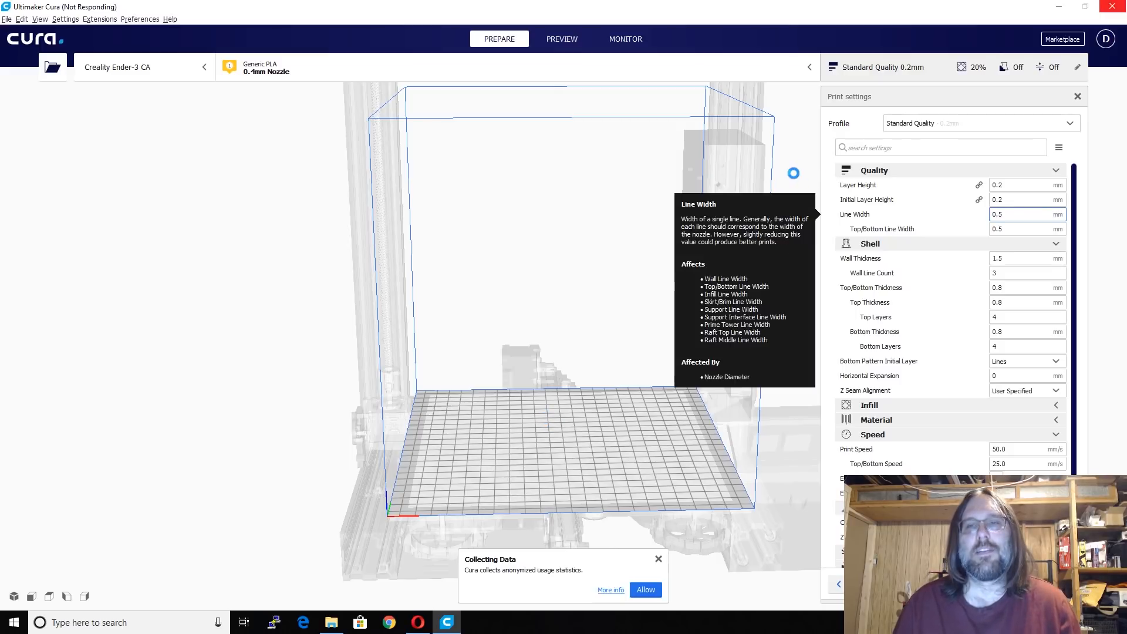
pyautogui.click(1026, 214)
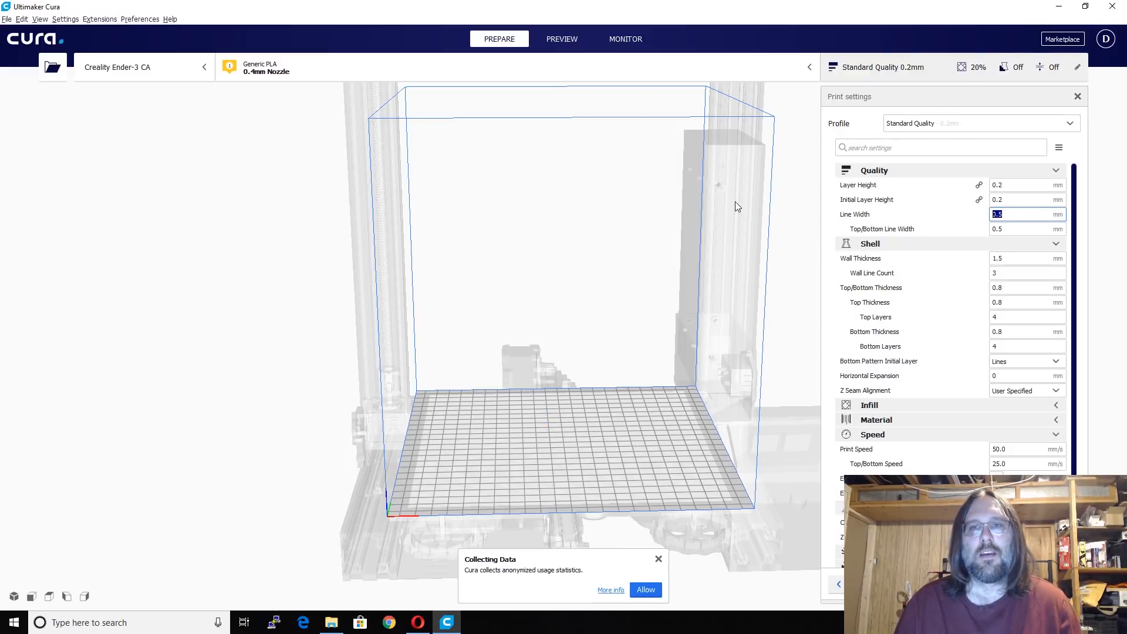
pyautogui.click(1077, 95)
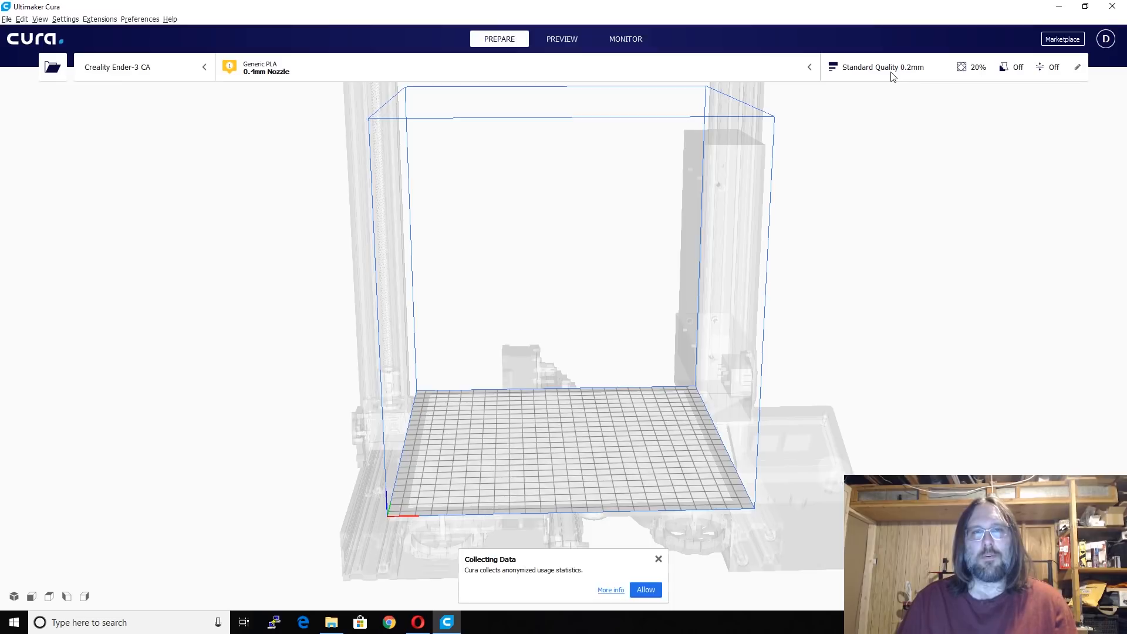
pyautogui.click(1058, 7)
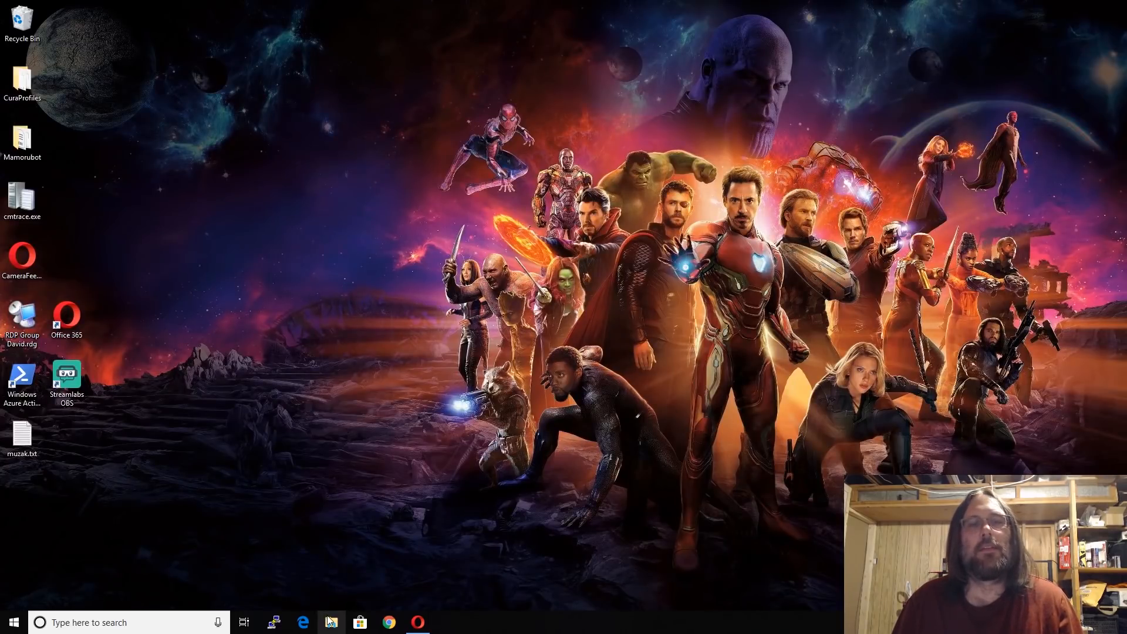
# Step: Browse to C:\Users\<user>\AppData\Roaming\cura and rename the 4.0 folder to 4.0Old
pyautogui.click(330, 622)
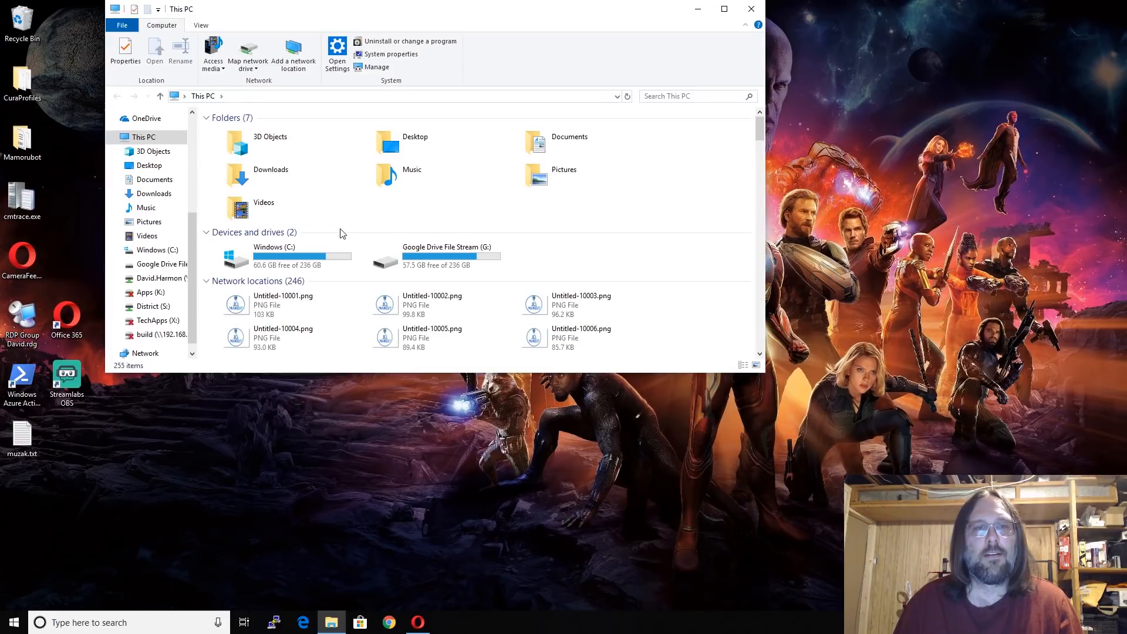
pyautogui.doubleClick(273, 257)
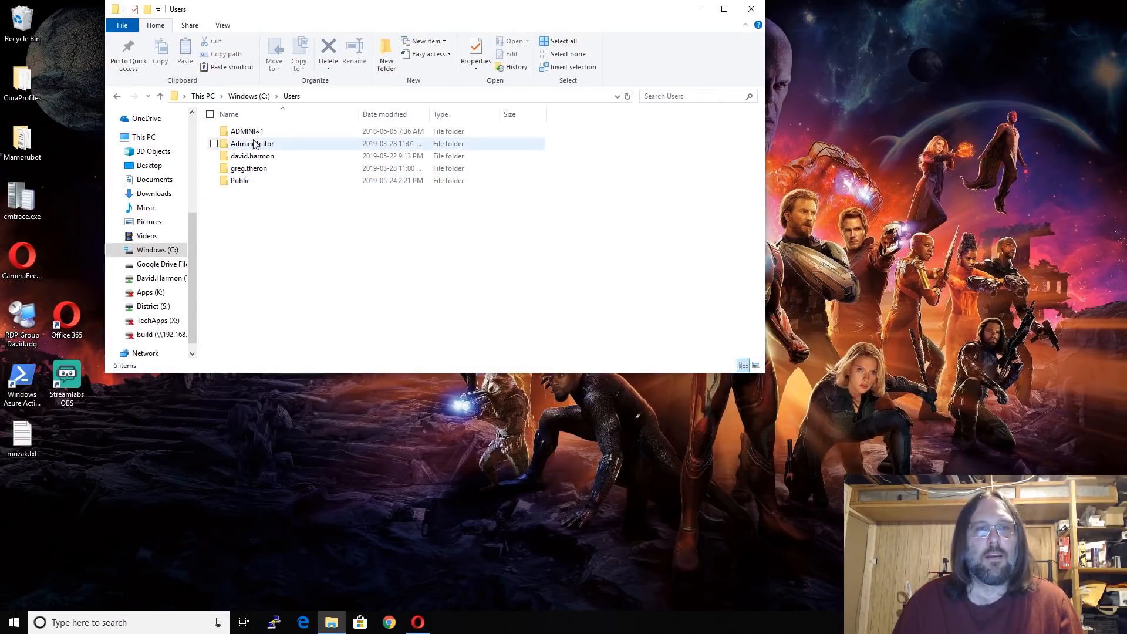
pyautogui.doubleClick(252, 156)
pyautogui.write('C:\\Users\\david.harmon\\a')
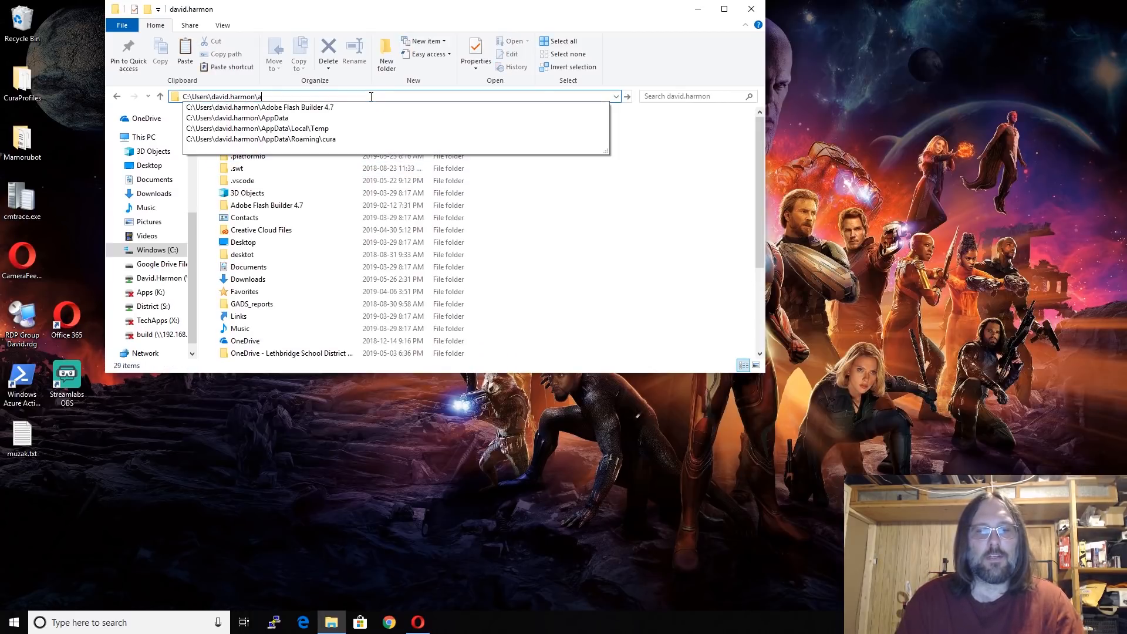
pyautogui.write('ppdata')
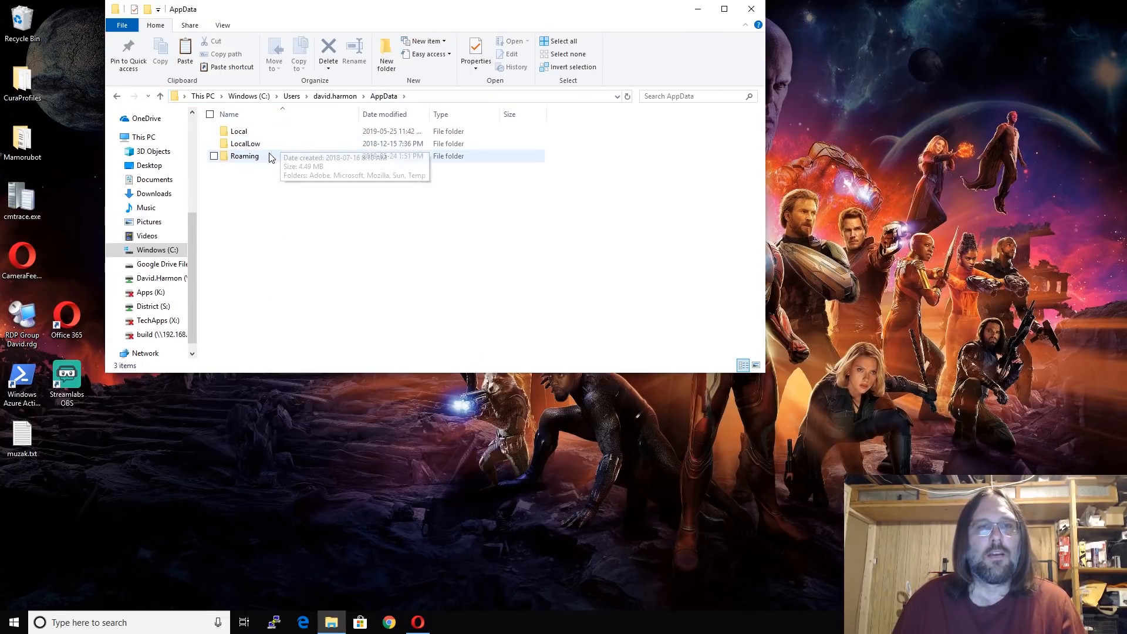
pyautogui.doubleClick(244, 157)
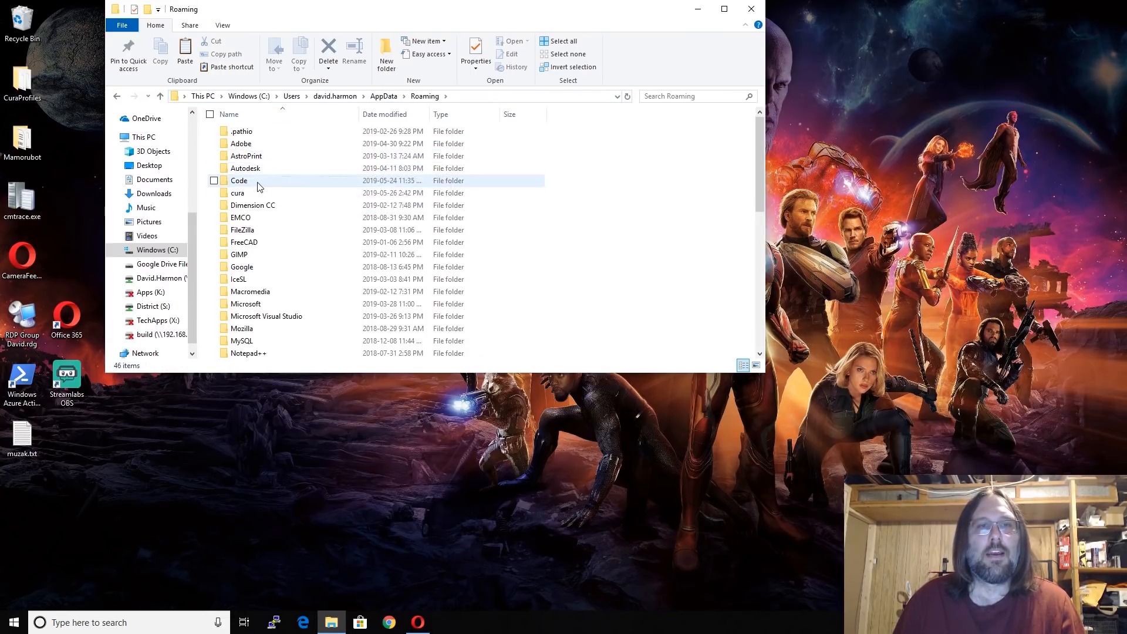
pyautogui.doubleClick(237, 193)
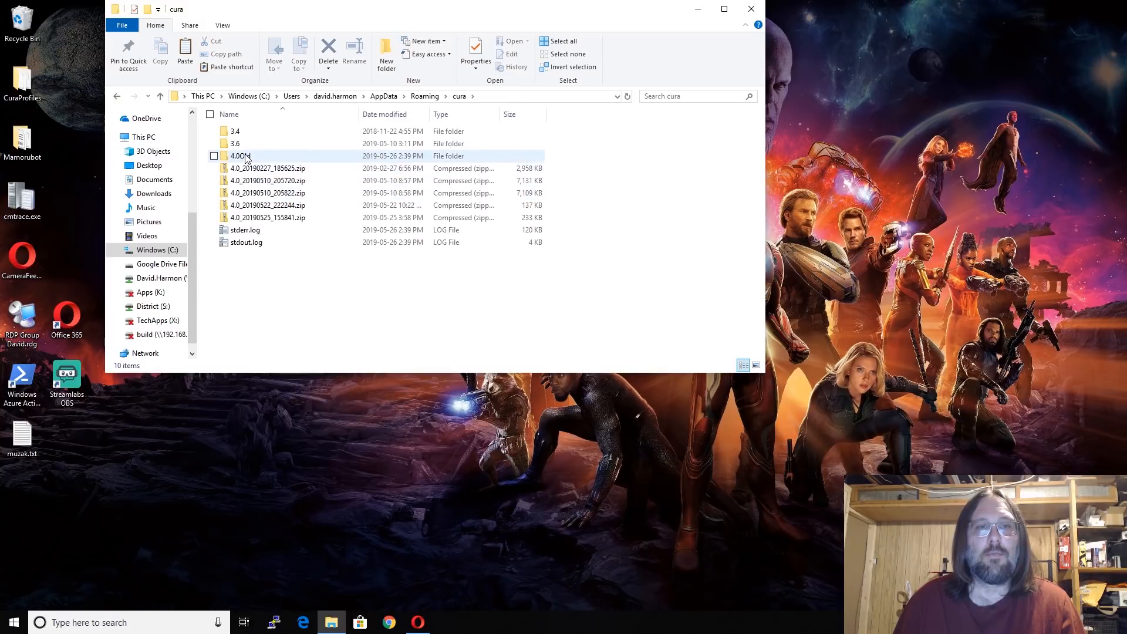
pyautogui.click(240, 156)
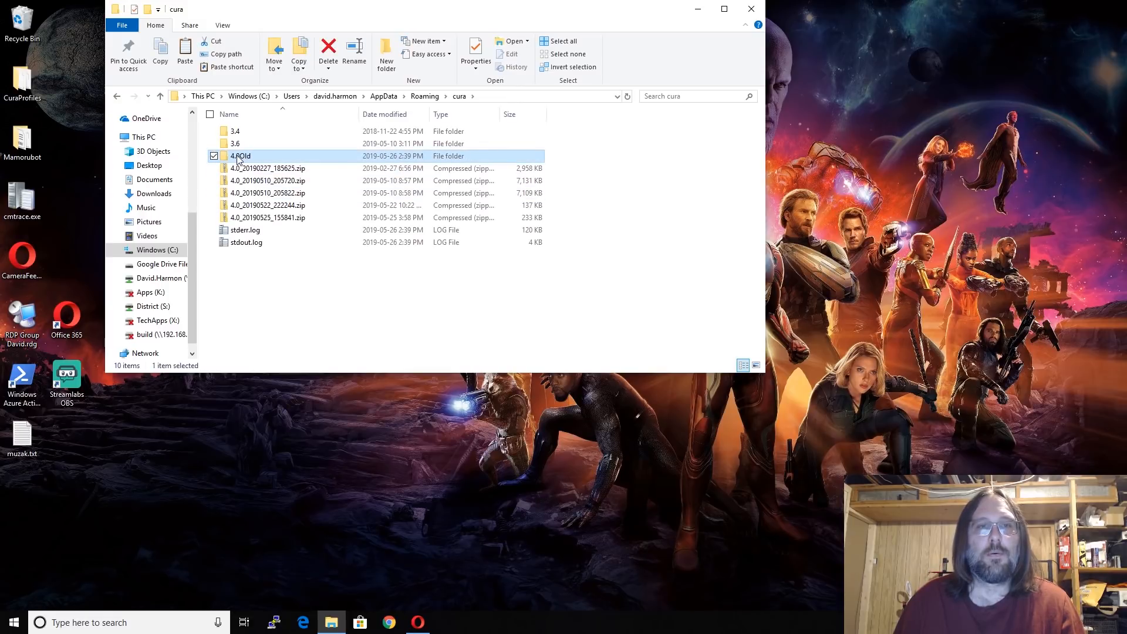
pyautogui.moveTo(241, 156)
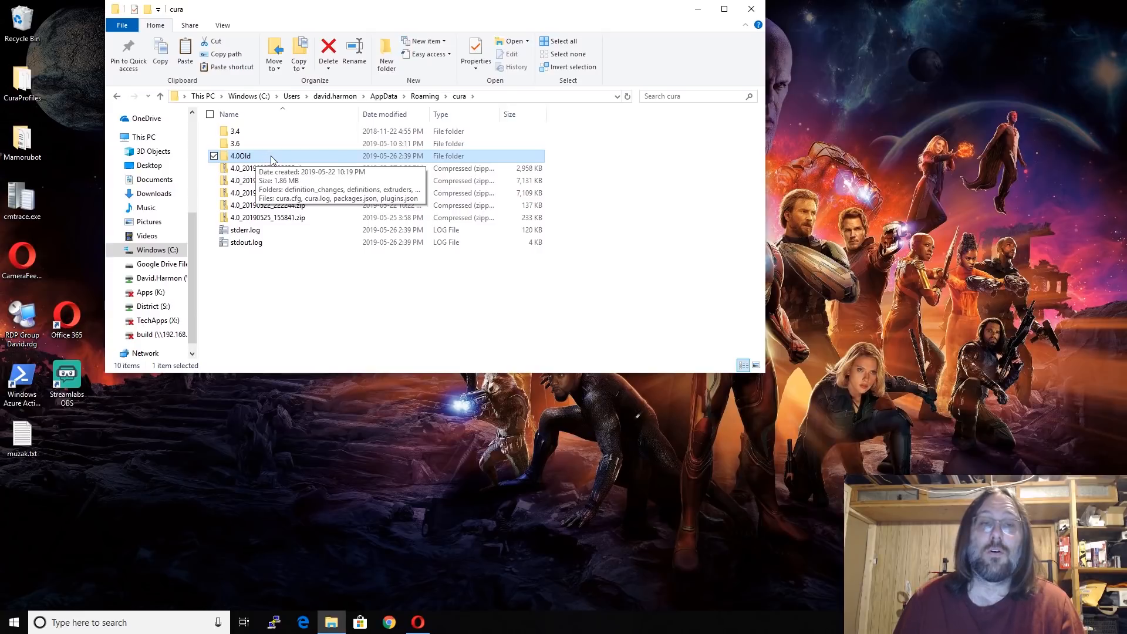
pyautogui.moveTo(260, 157)
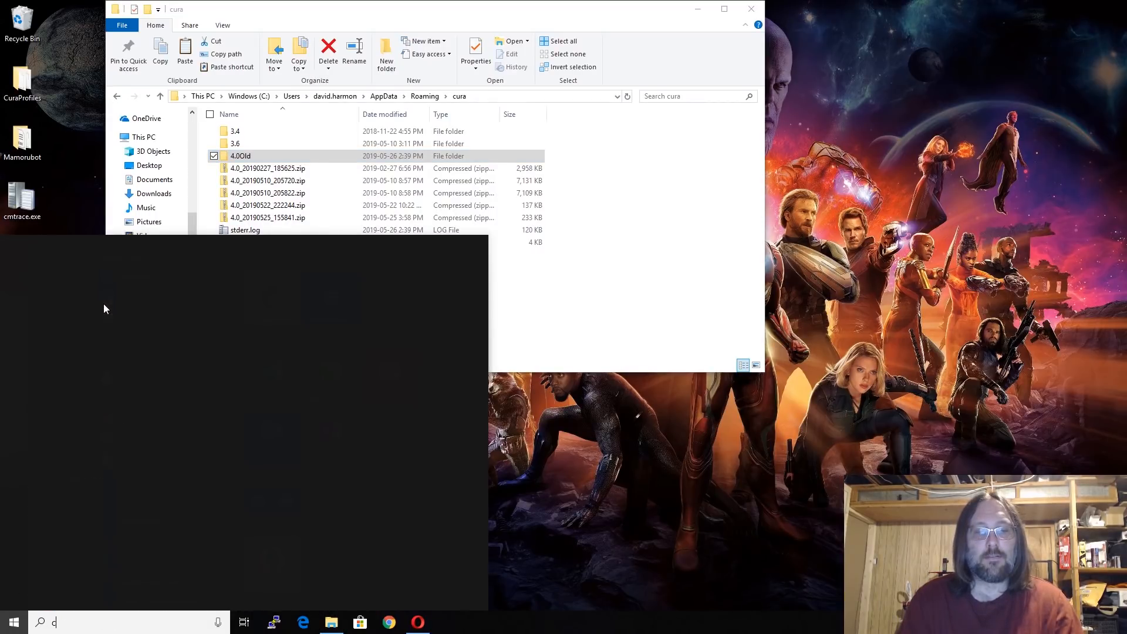
# Step: Launch Ultimaker Cura 4.0.0 from a Start-menu search for 'cura'
pyautogui.write('cura')
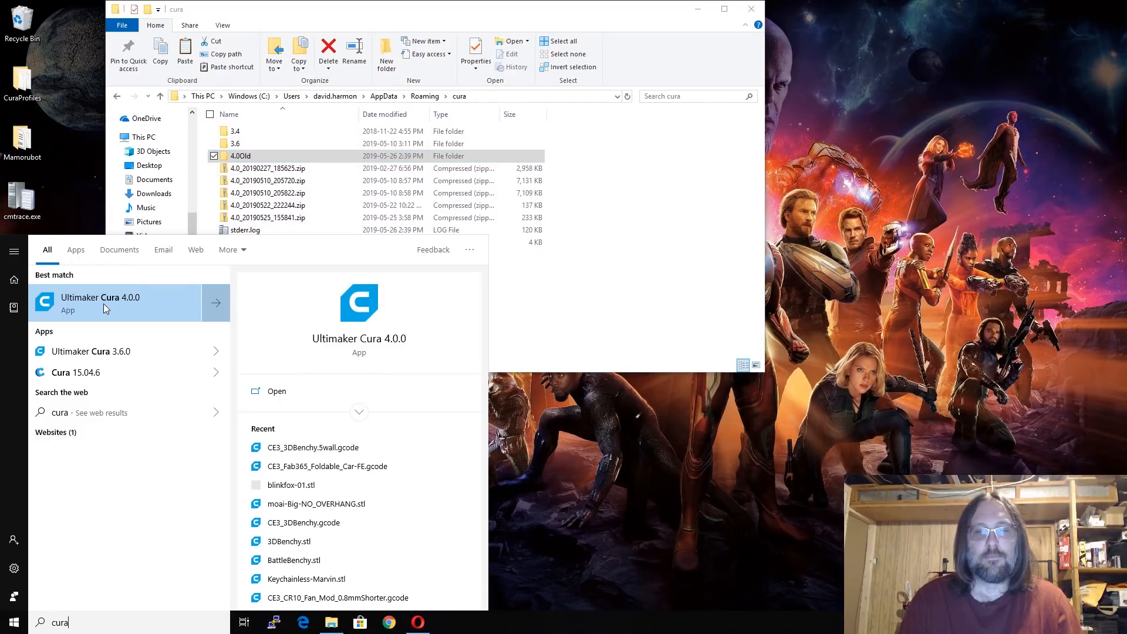
pyautogui.click(100, 303)
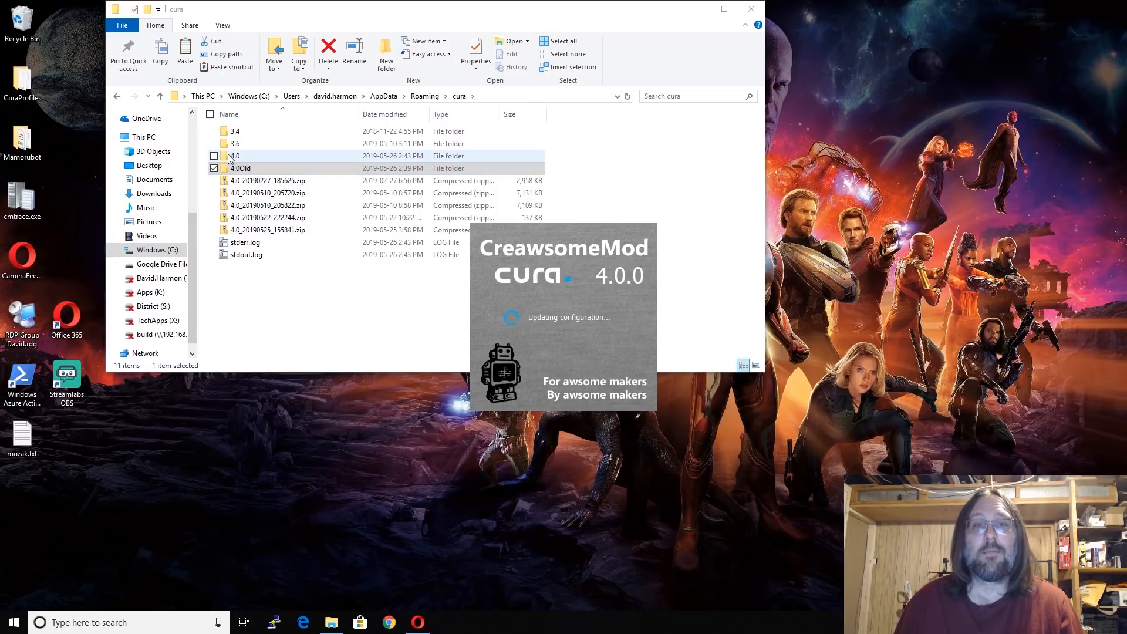
pyautogui.click(214, 156)
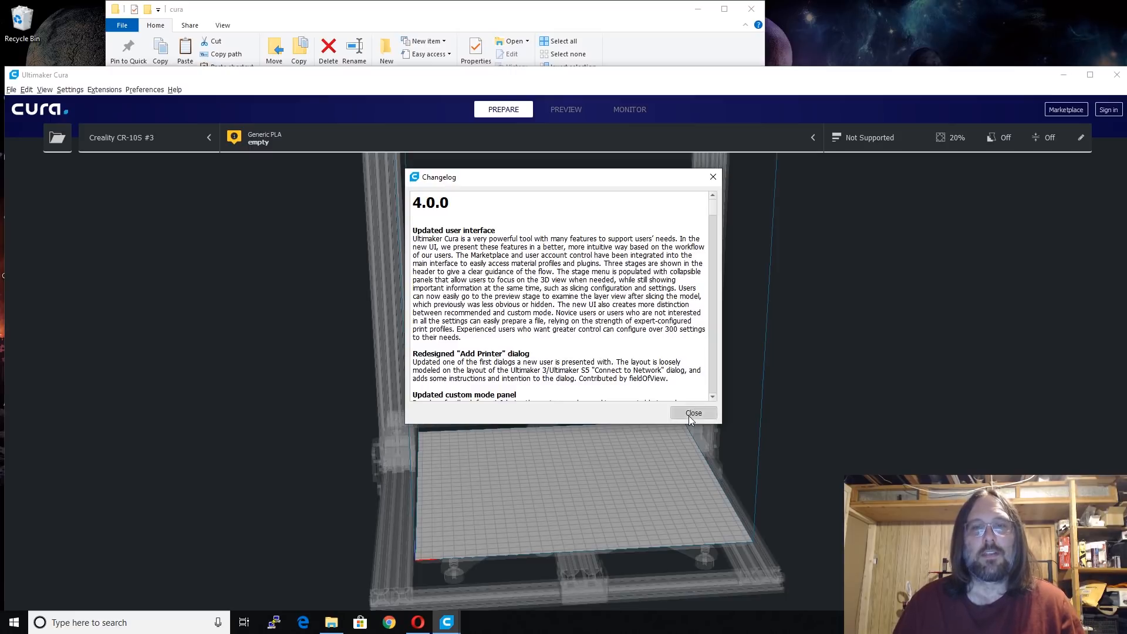
# Step: Dismiss the changelog, remove Creality CR-10S #3, and add the CreawsomeMod Creality Ender-3
pyautogui.click(692, 412)
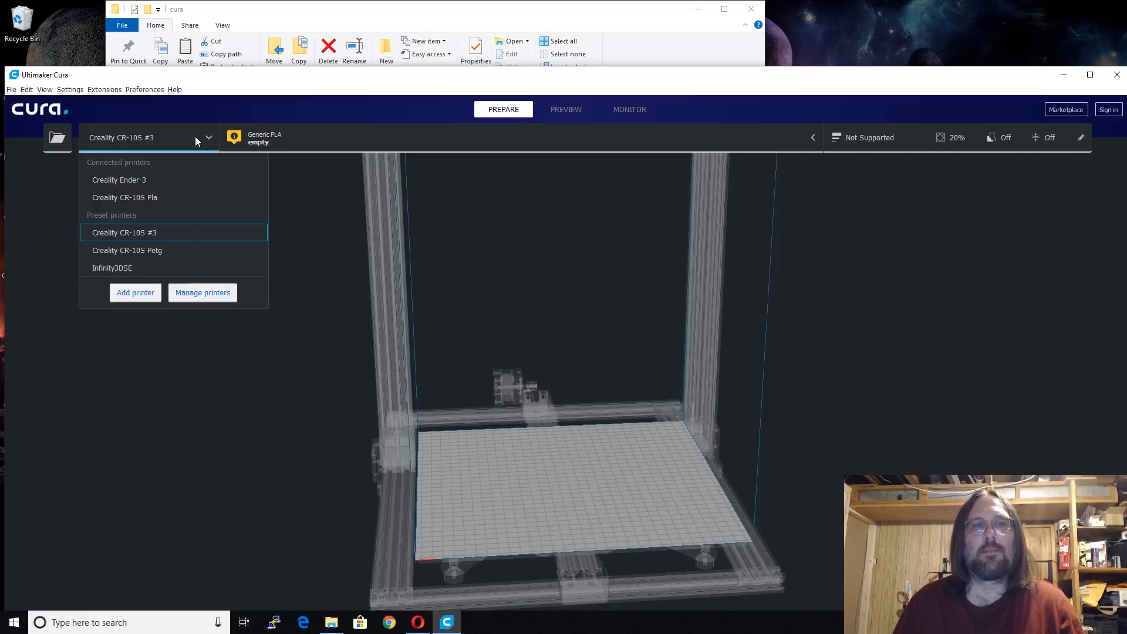
pyautogui.moveTo(202, 293)
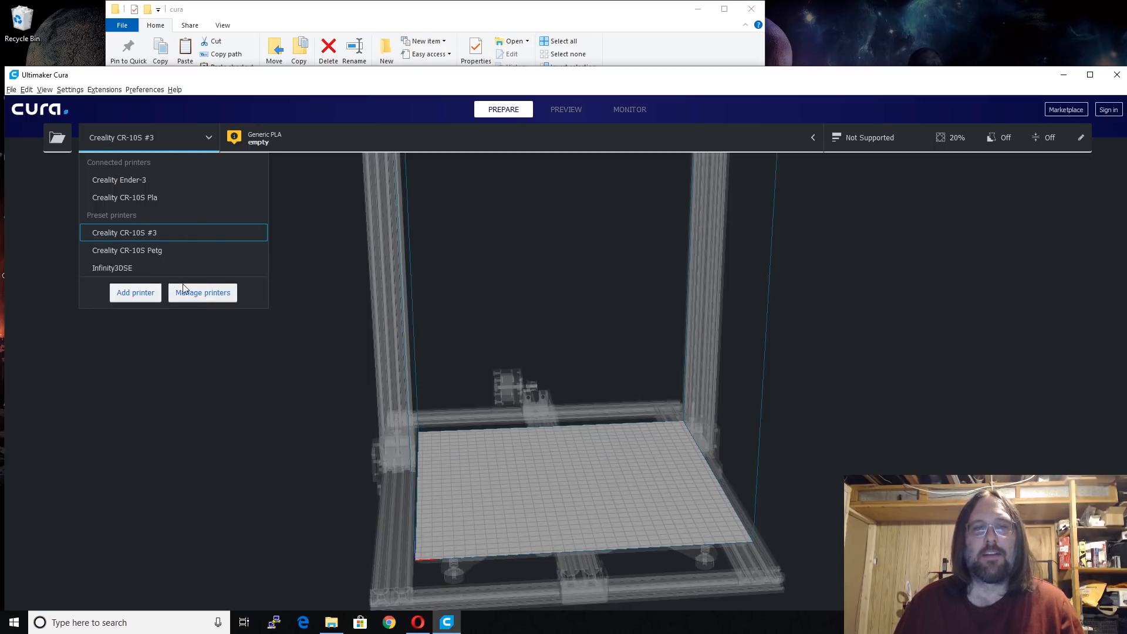
pyautogui.click(202, 292)
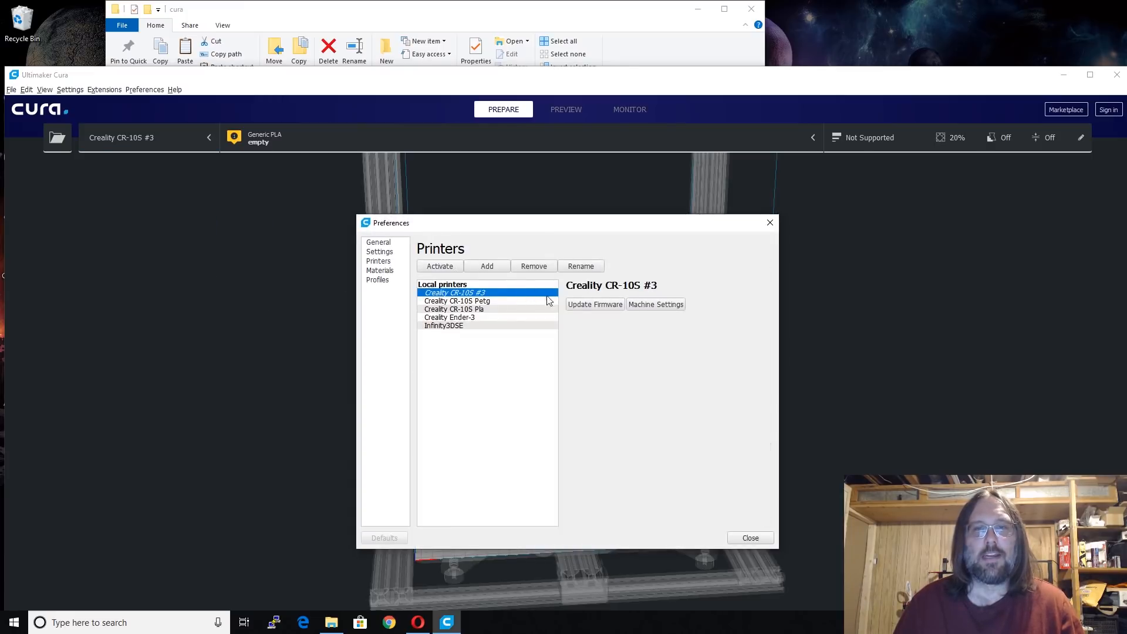
pyautogui.click(534, 266)
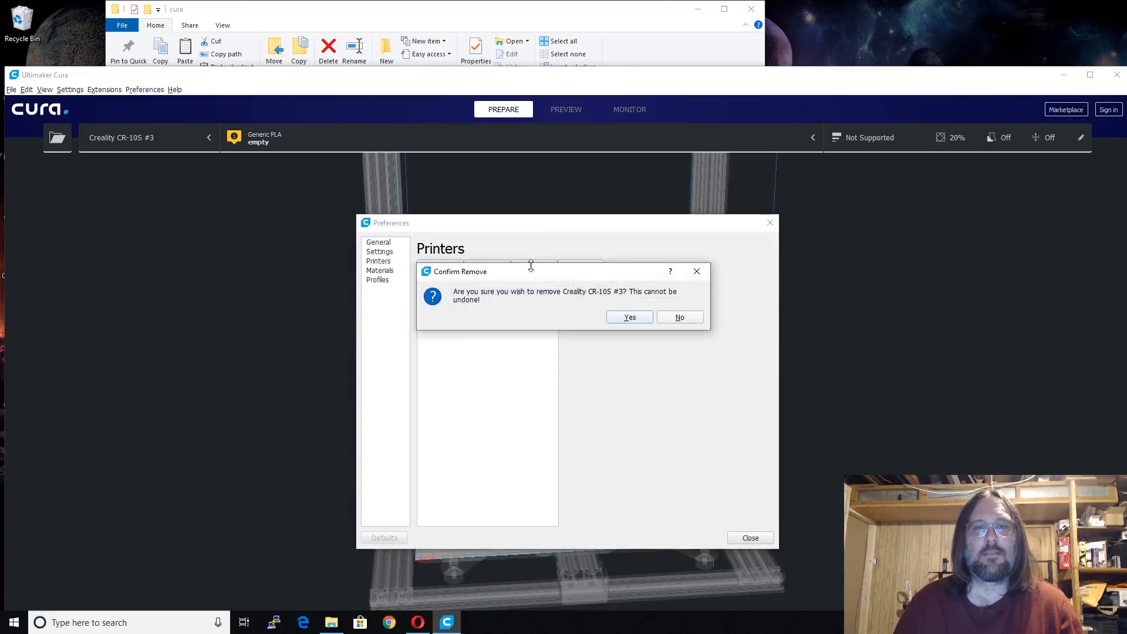
pyautogui.click(678, 317)
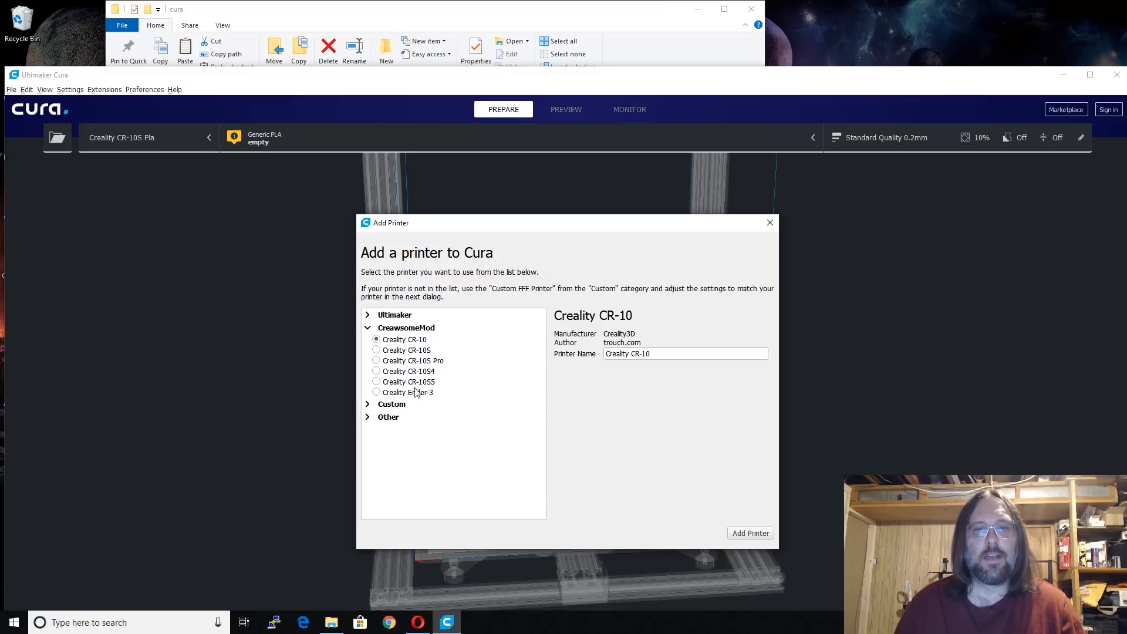
pyautogui.click(375, 392)
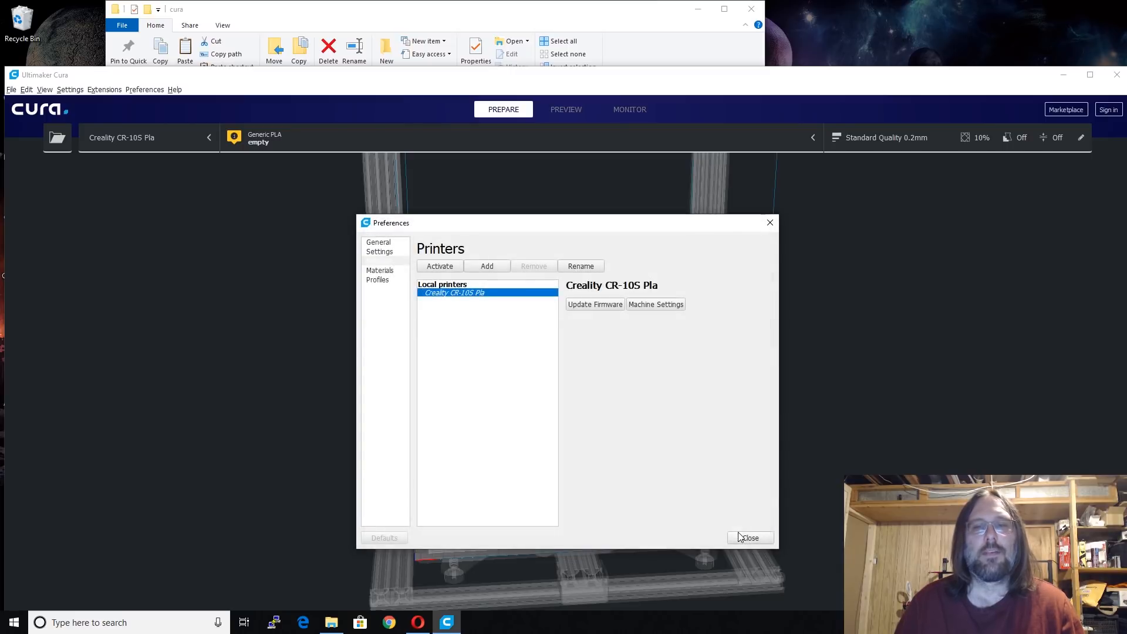
pyautogui.moveTo(726, 530)
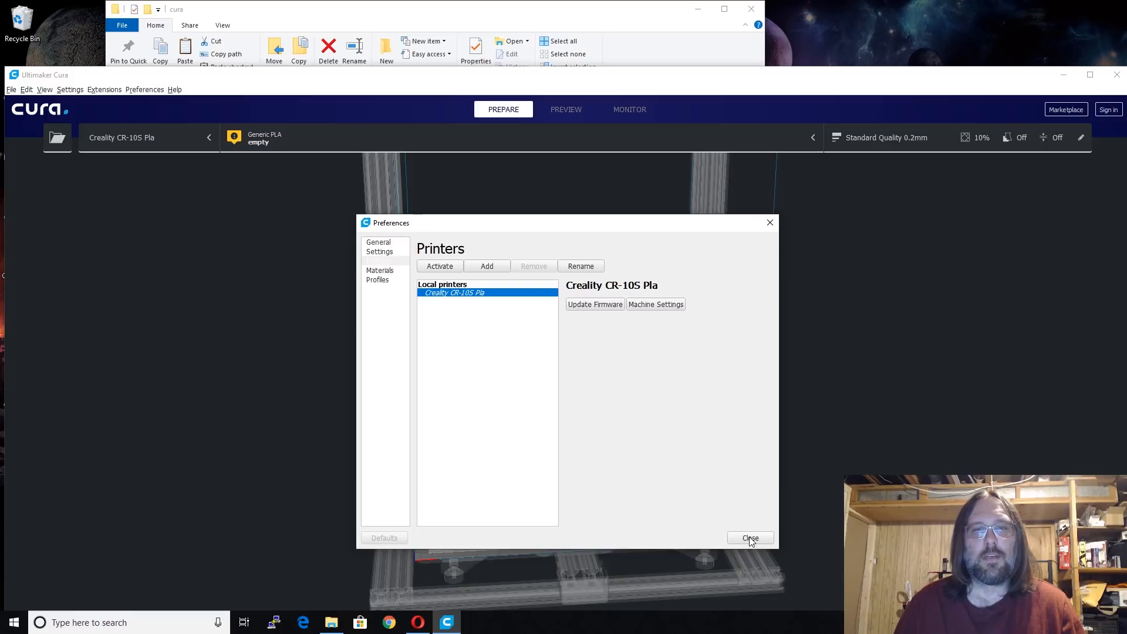
pyautogui.click(749, 538)
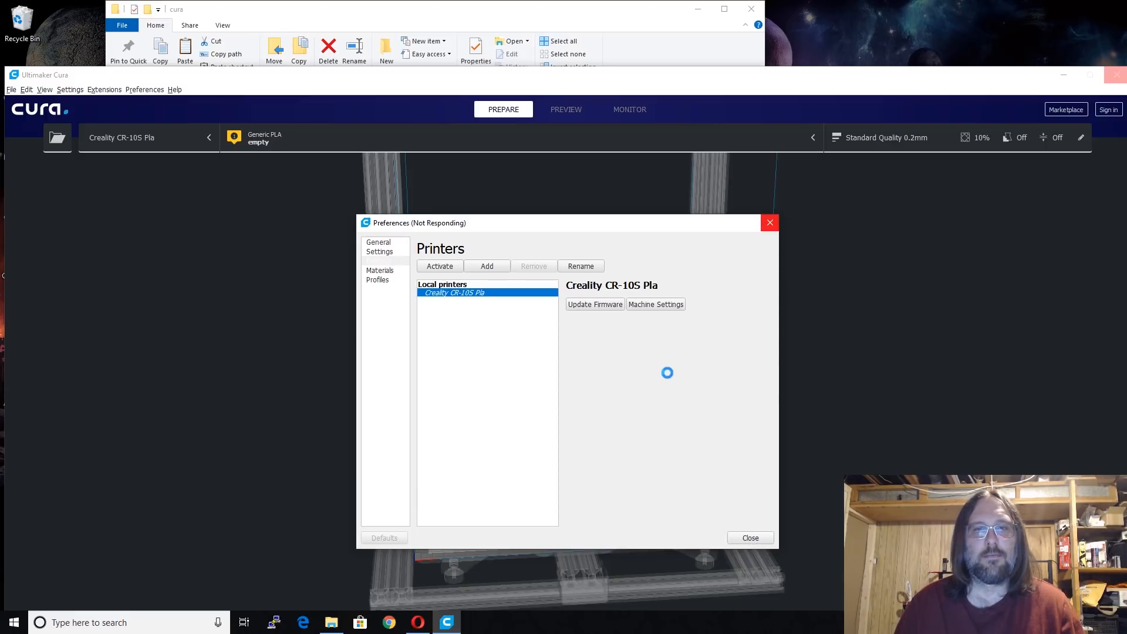
# Step: Close Preferences and review the Ender-3 view and Standard Quality 0.2mm print settings
pyautogui.click(749, 537)
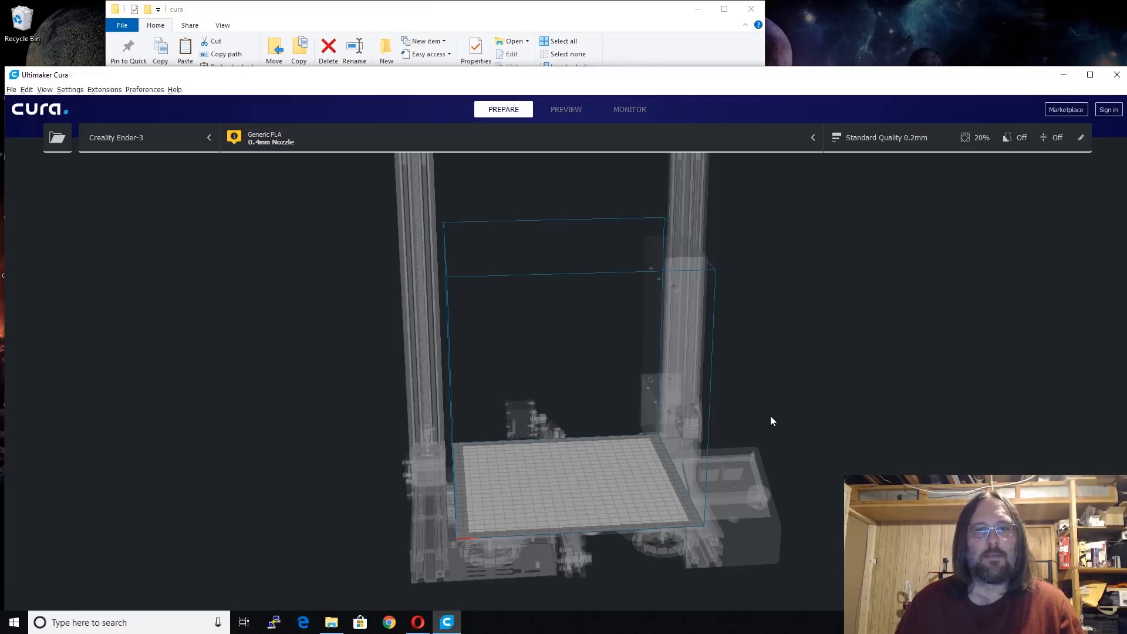
pyautogui.moveTo(746, 410)
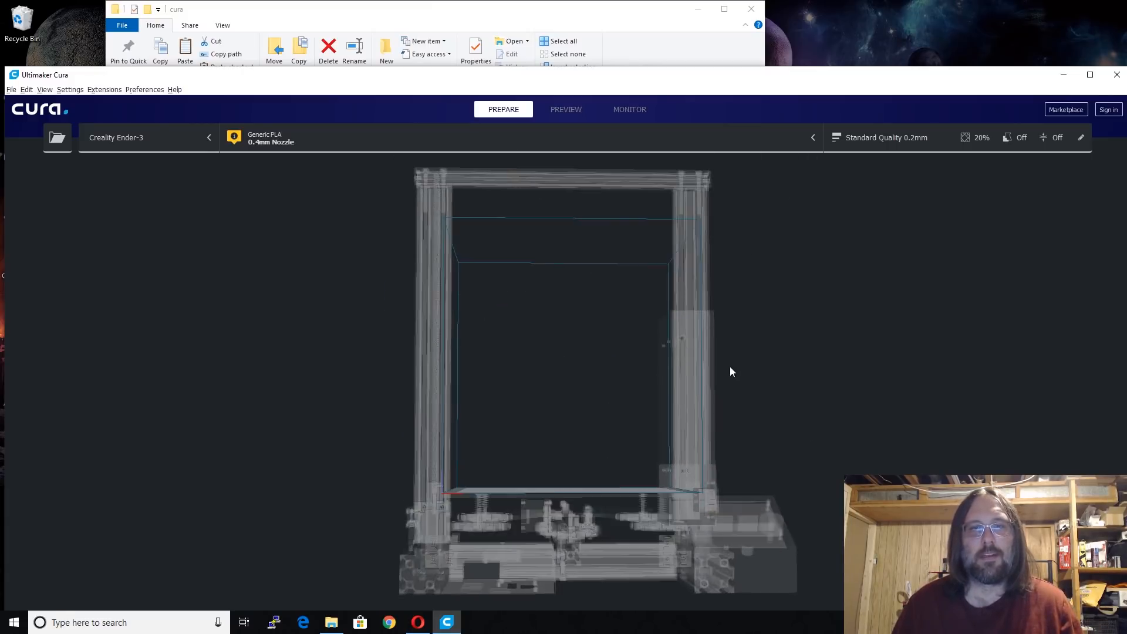
pyautogui.moveTo(732, 372); pyautogui.dragTo(850, 363)
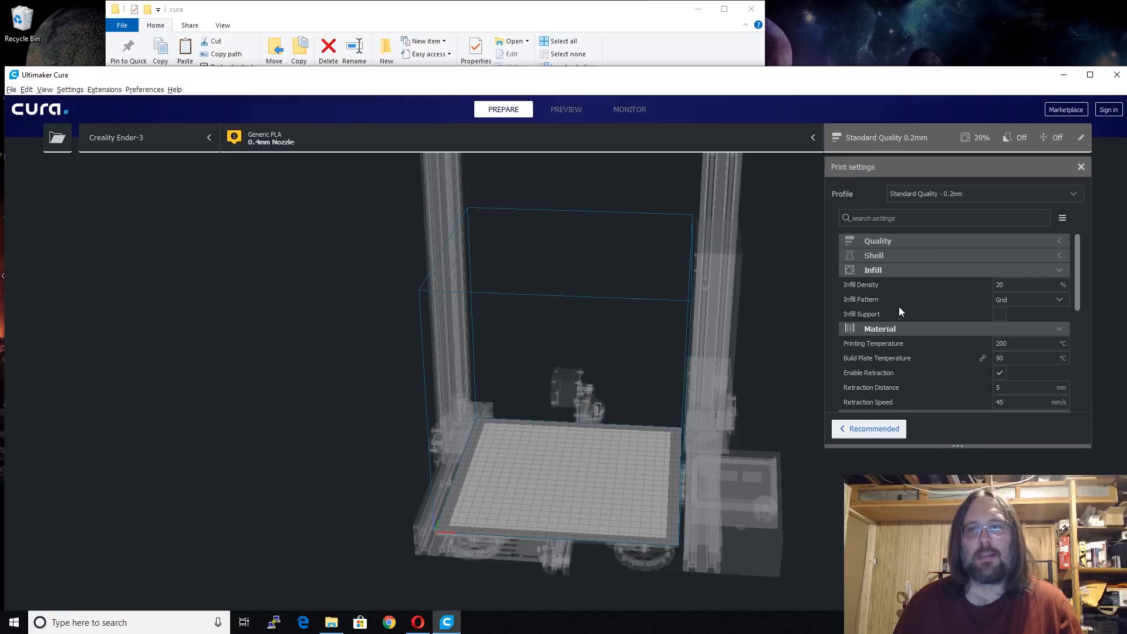
pyautogui.click(1080, 167)
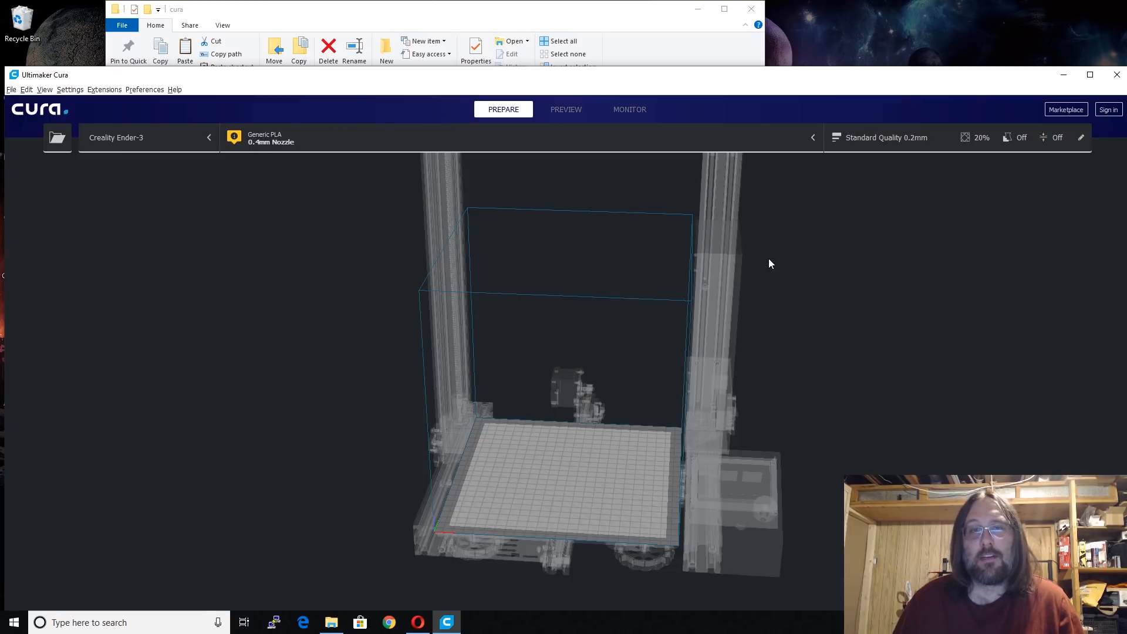